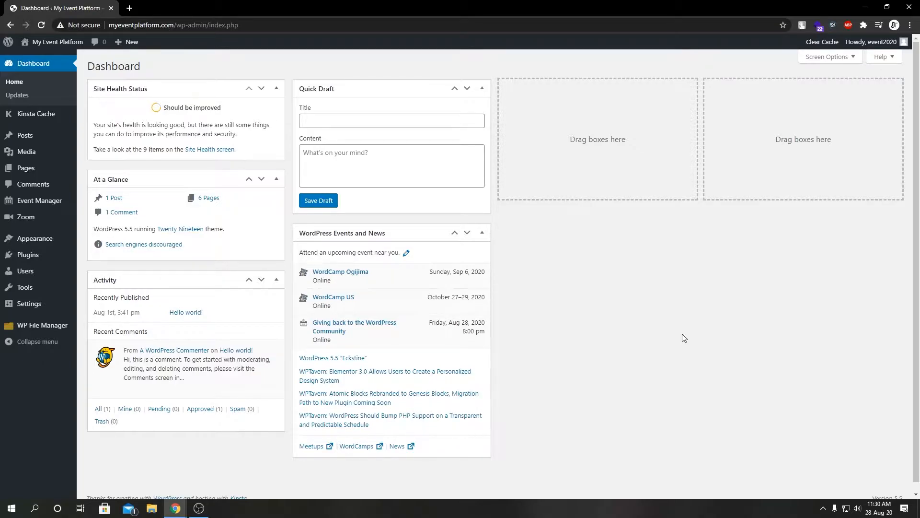
pyautogui.moveTo(680, 336)
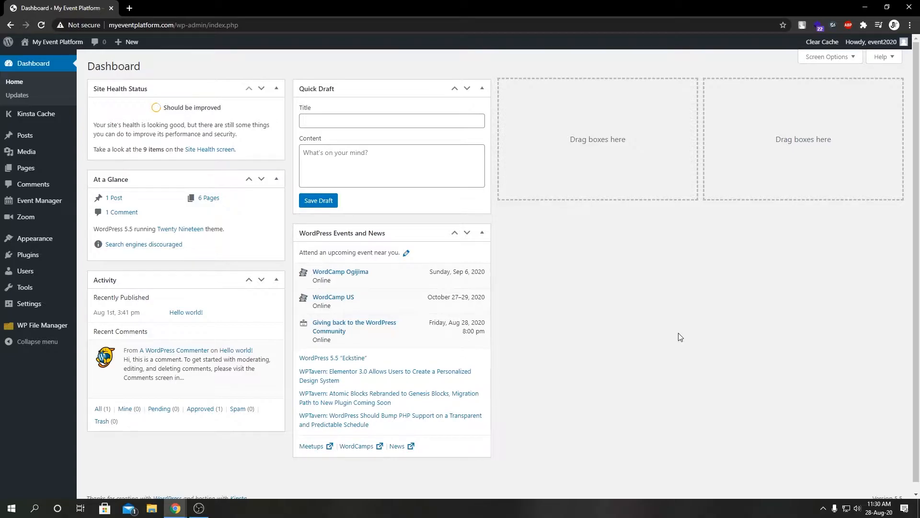
pyautogui.moveTo(26, 217)
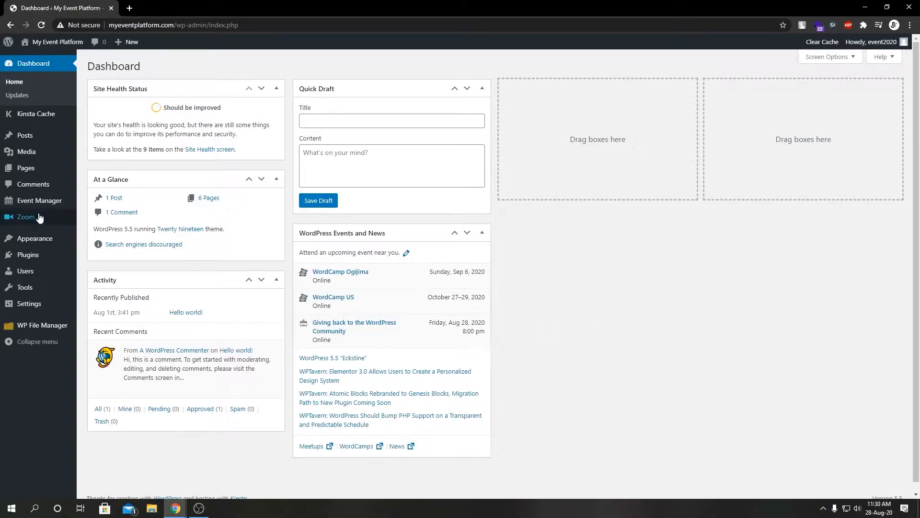
# Step: Go to the Zoom plugin's Settings page from the admin sidebar
pyautogui.click(95, 288)
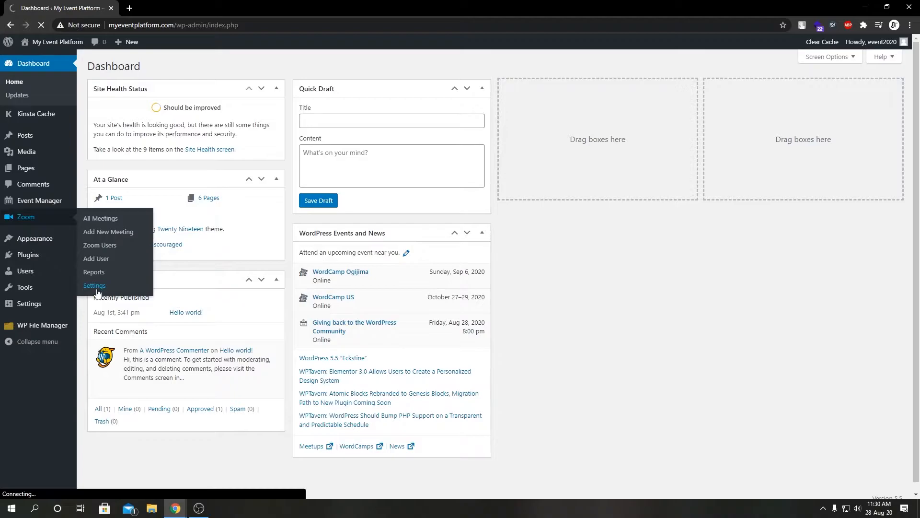
# Step: Show the Shortcode Description and highlight the meeting shortcode's link_only and show_help parameters
pyautogui.click(95, 286)
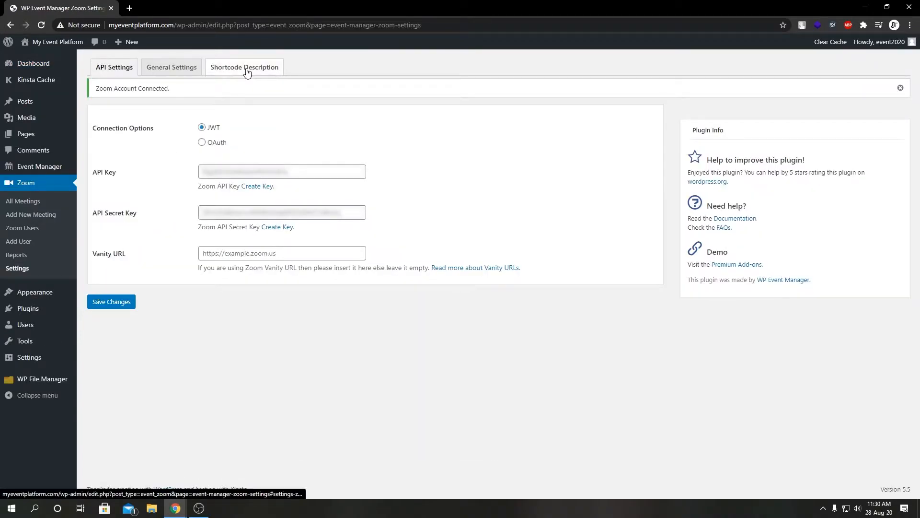
pyautogui.click(244, 67)
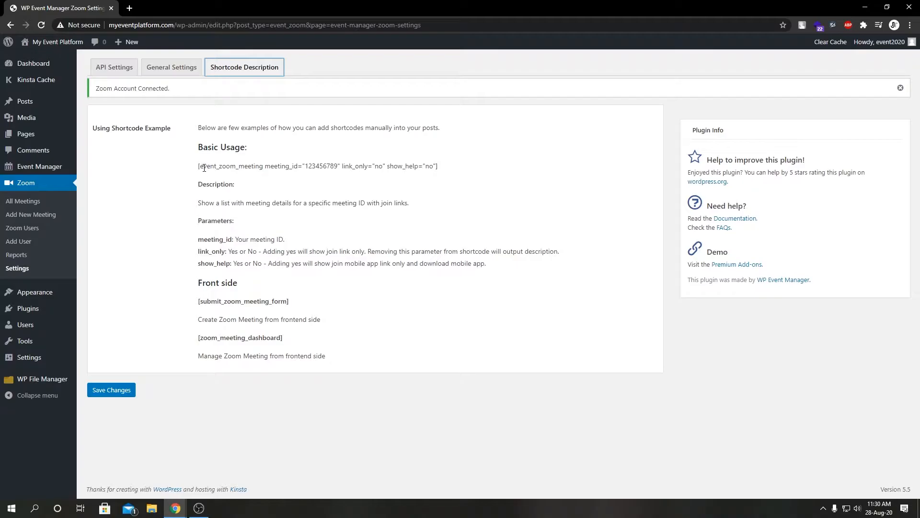
pyautogui.moveTo(215, 178)
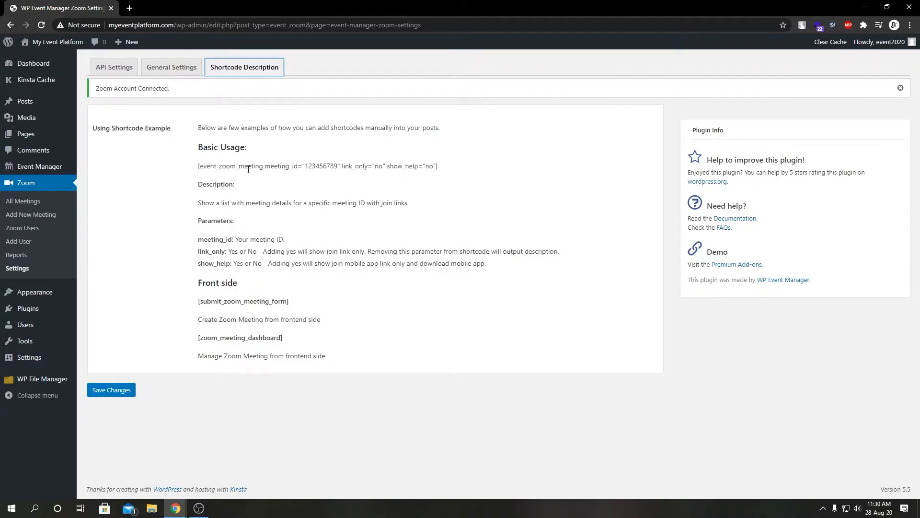
pyautogui.doubleClick(282, 166)
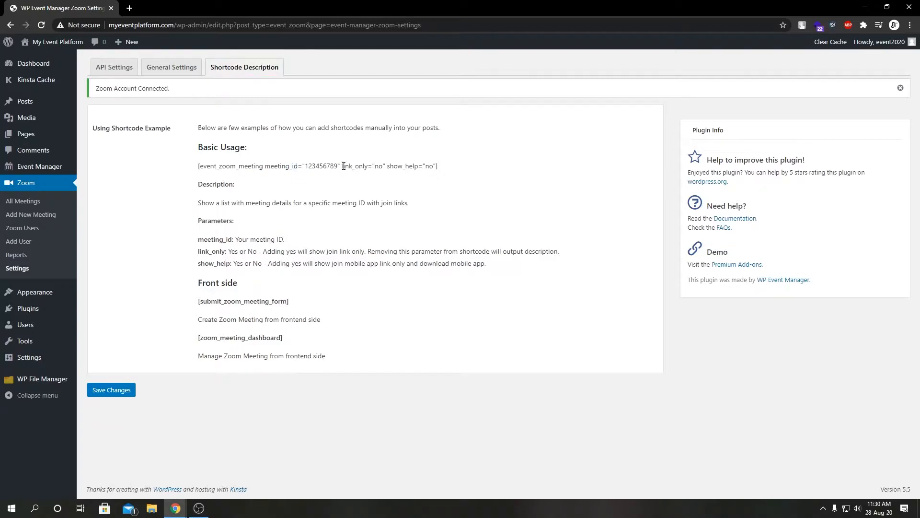
pyautogui.doubleClick(354, 166)
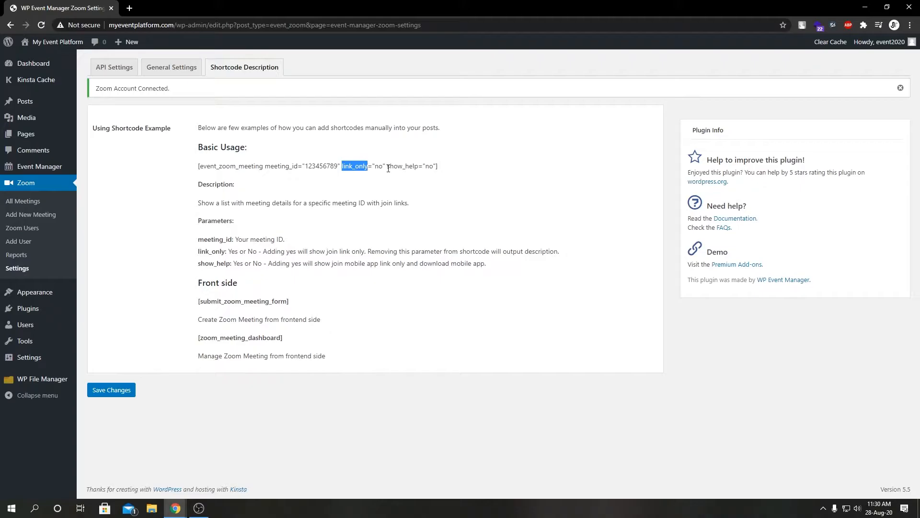
pyautogui.doubleClick(403, 167)
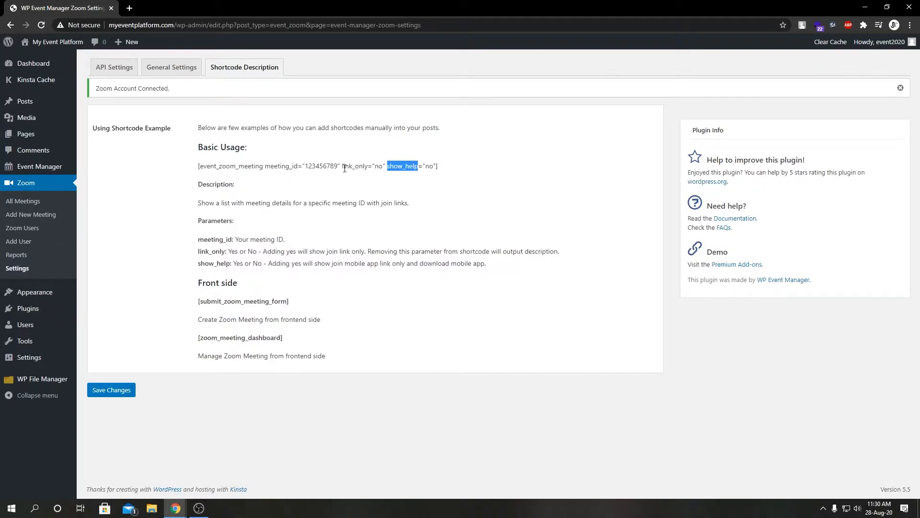
pyautogui.doubleClick(256, 166)
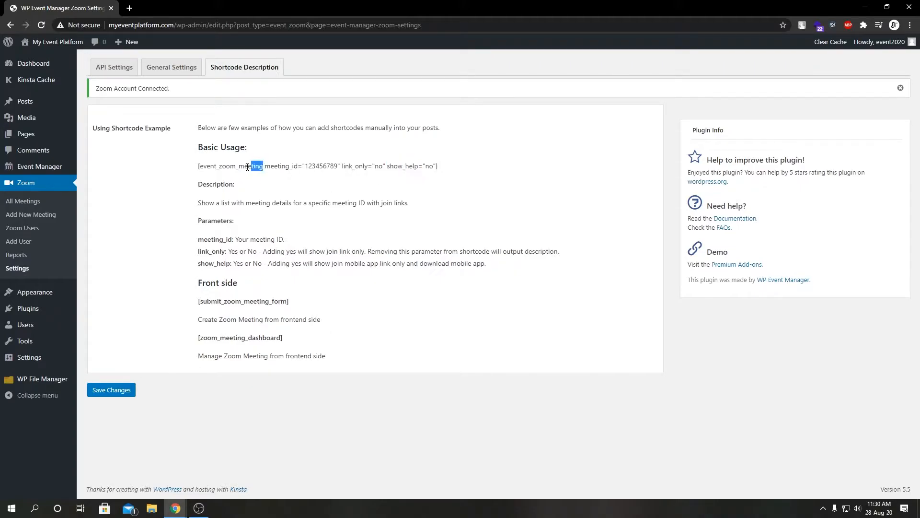
pyautogui.click(282, 206)
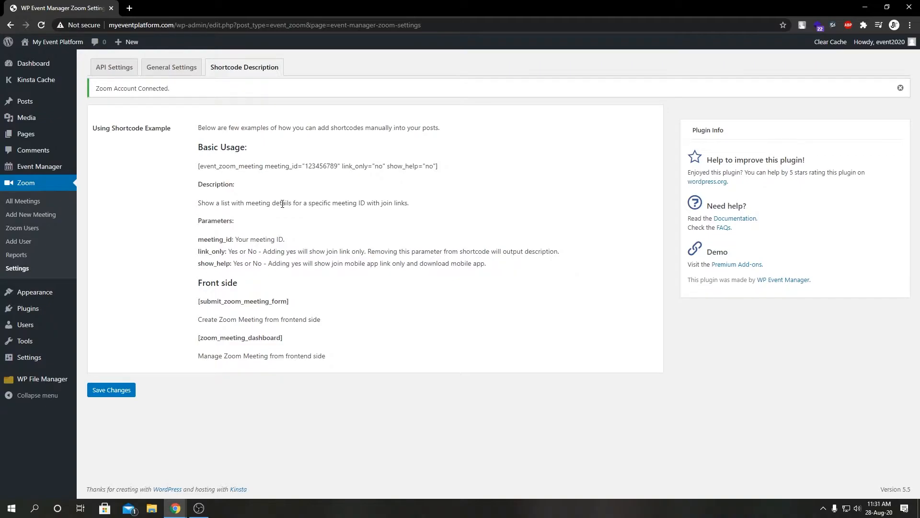
pyautogui.moveTo(26, 134)
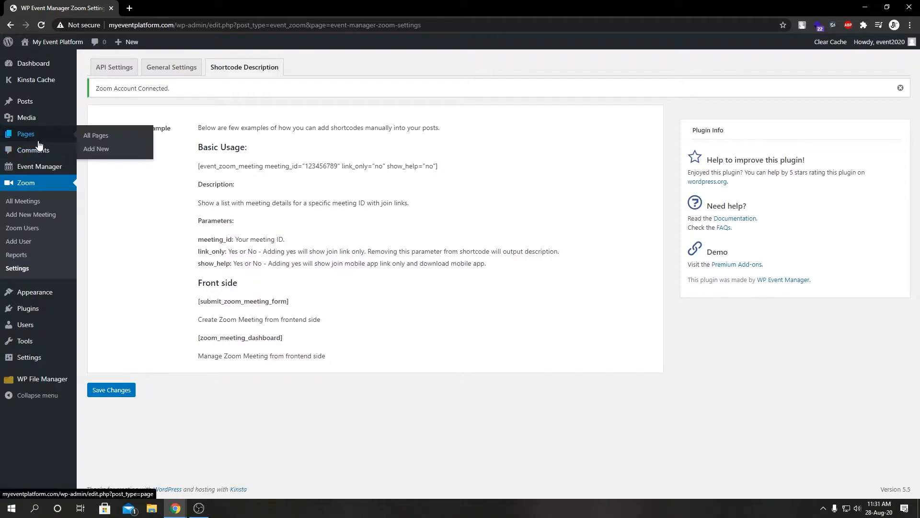
# Step: Start a new page in another tab, then open 'Team meeting' from Zoom > All Meetings
pyautogui.click(96, 149)
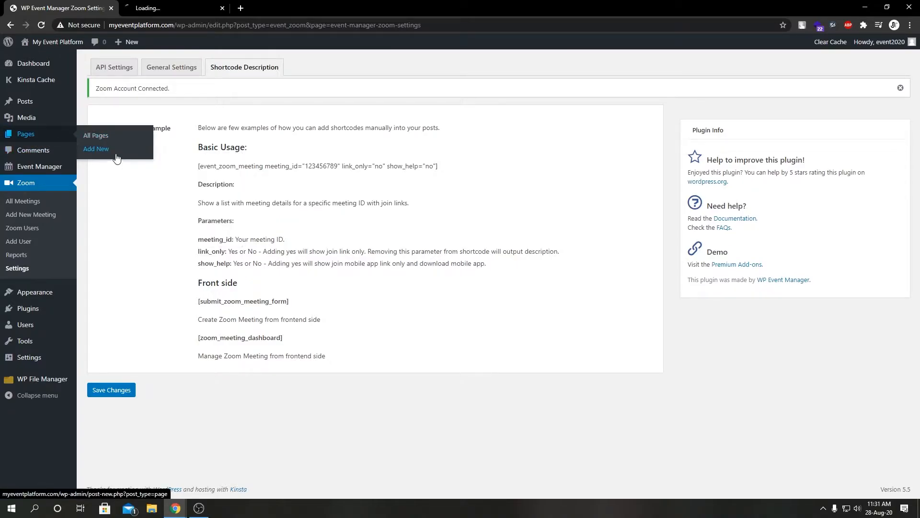
pyautogui.click(96, 149)
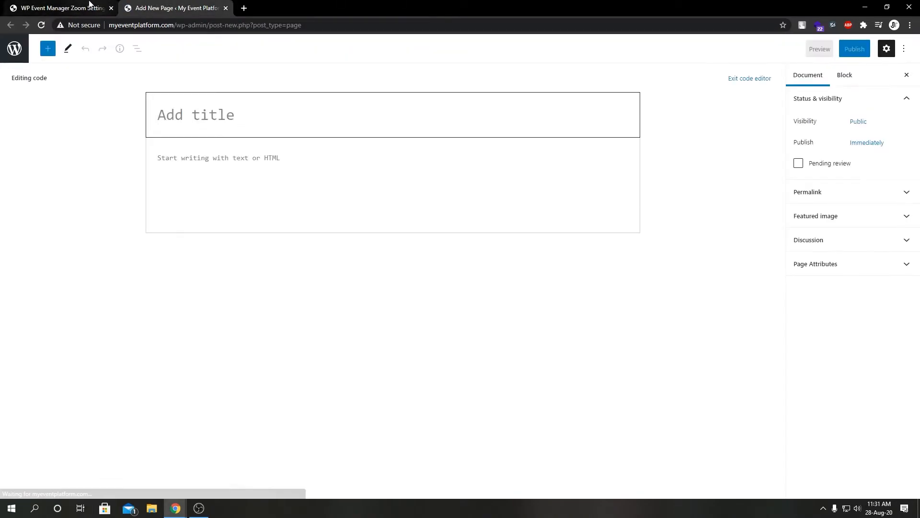
pyautogui.click(59, 7)
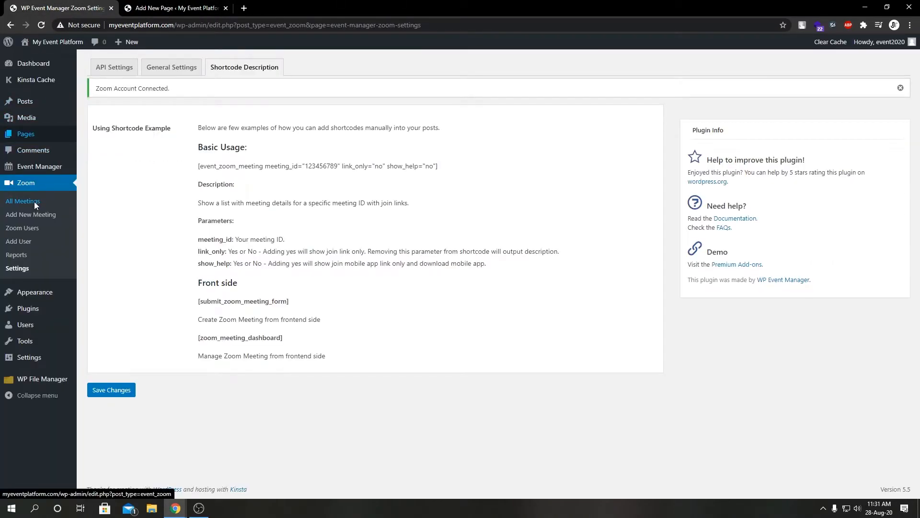
pyautogui.click(23, 201)
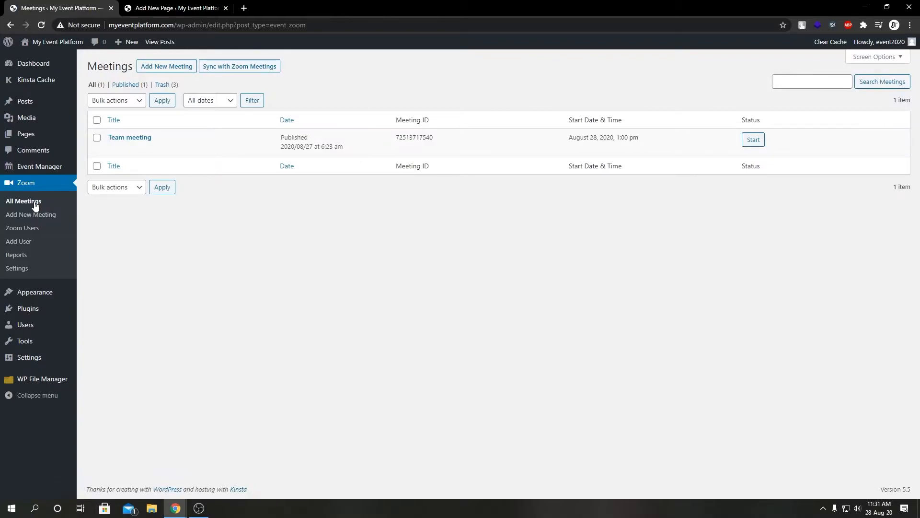
pyautogui.moveTo(380, 282)
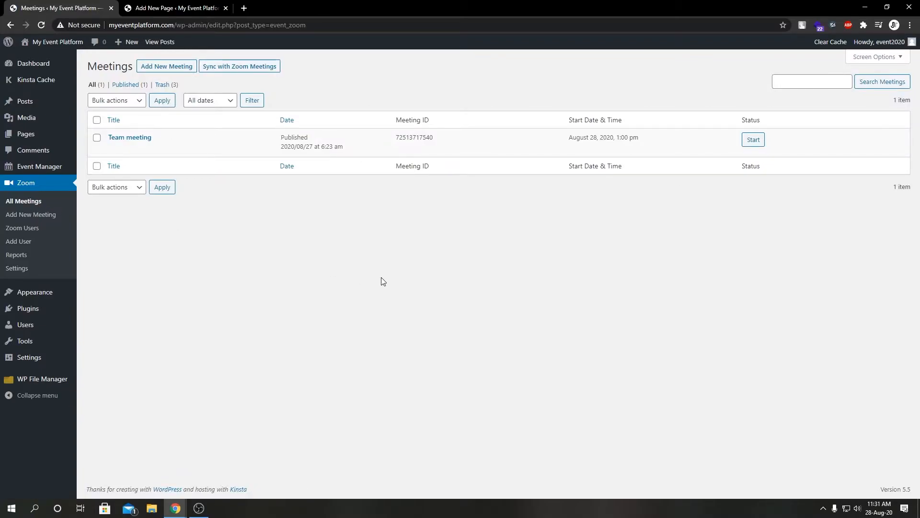
pyautogui.moveTo(352, 269)
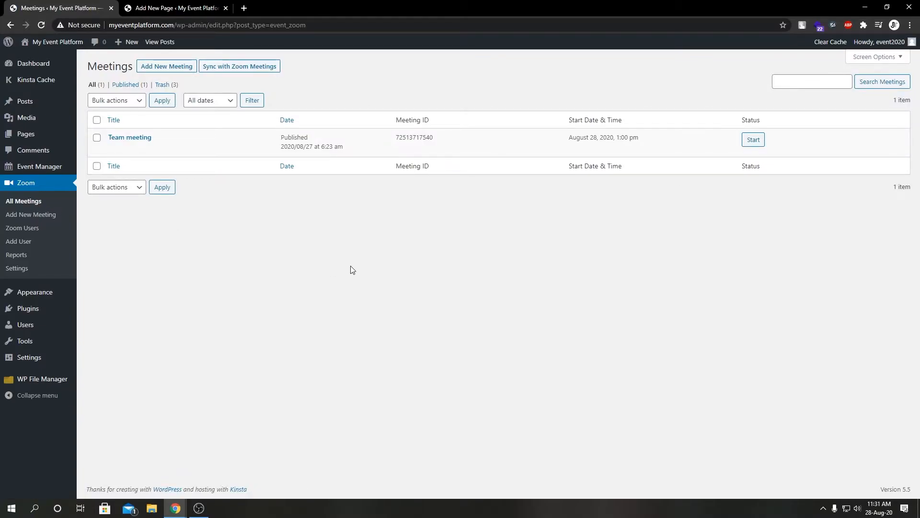
pyautogui.click(130, 138)
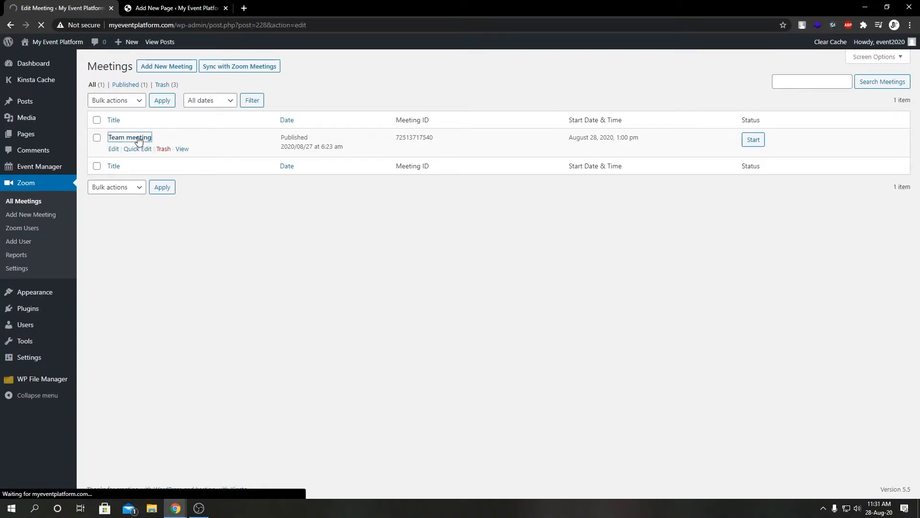
# Step: Review the Team meeting's shortcode field and return to the blank new page
pyautogui.click(113, 148)
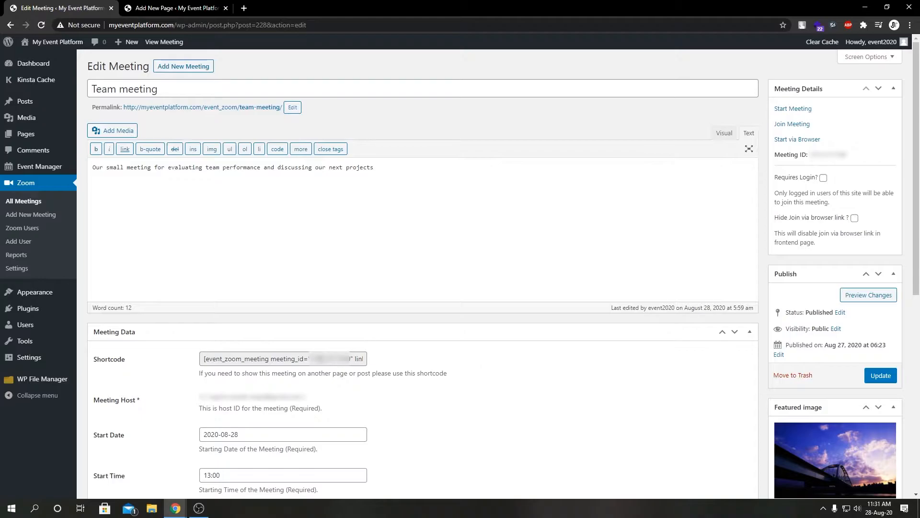
pyautogui.click(282, 359)
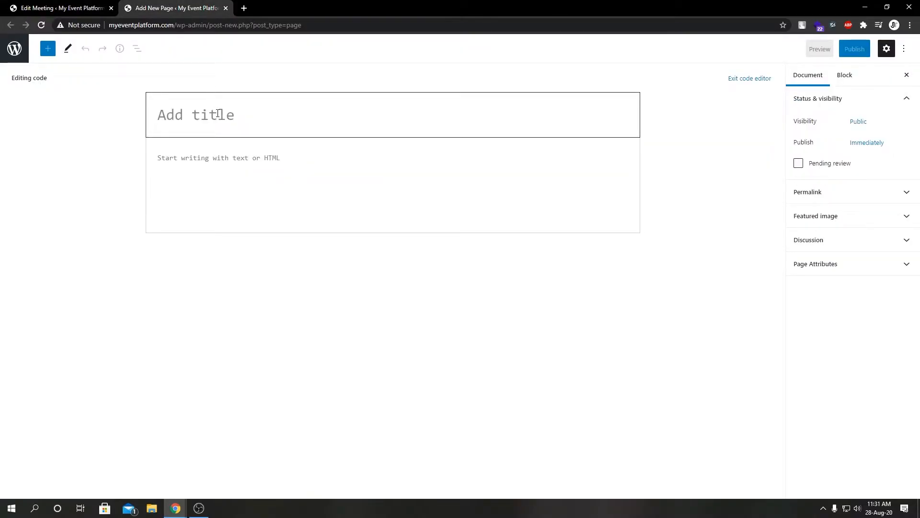
# Step: Title the page 'Team meeting', publish it and select its page address
pyautogui.write('T')
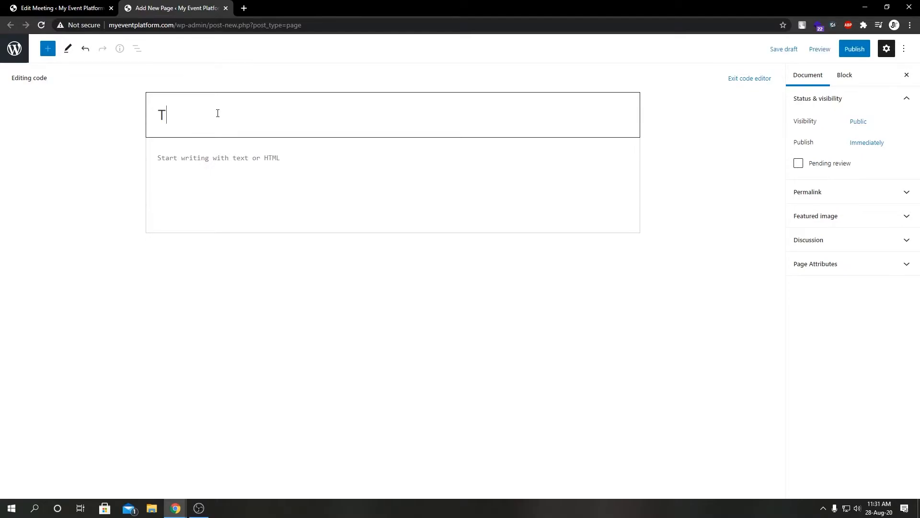
pyautogui.write('eam mee')
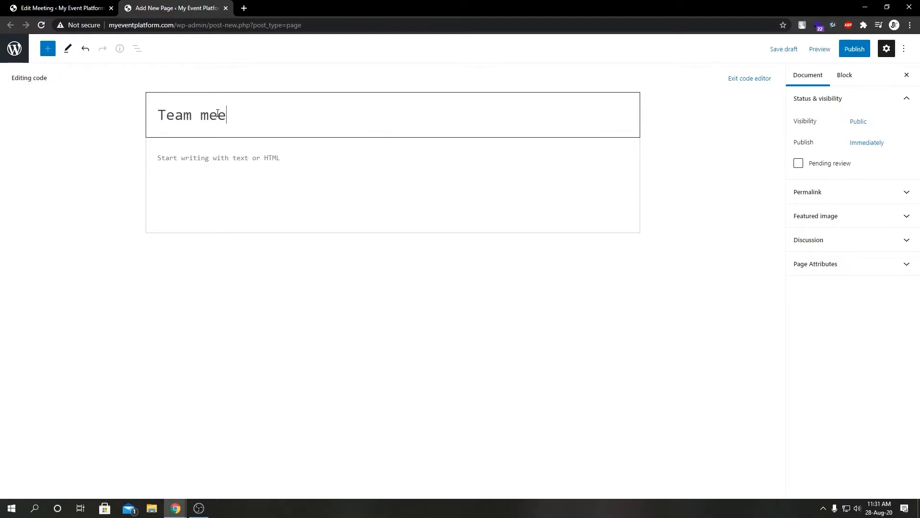
pyautogui.write('ting')
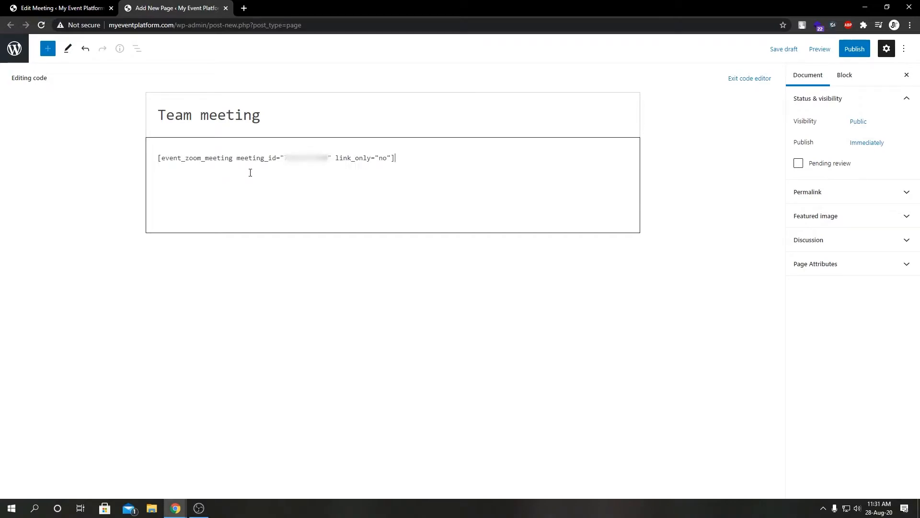
pyautogui.click(854, 49)
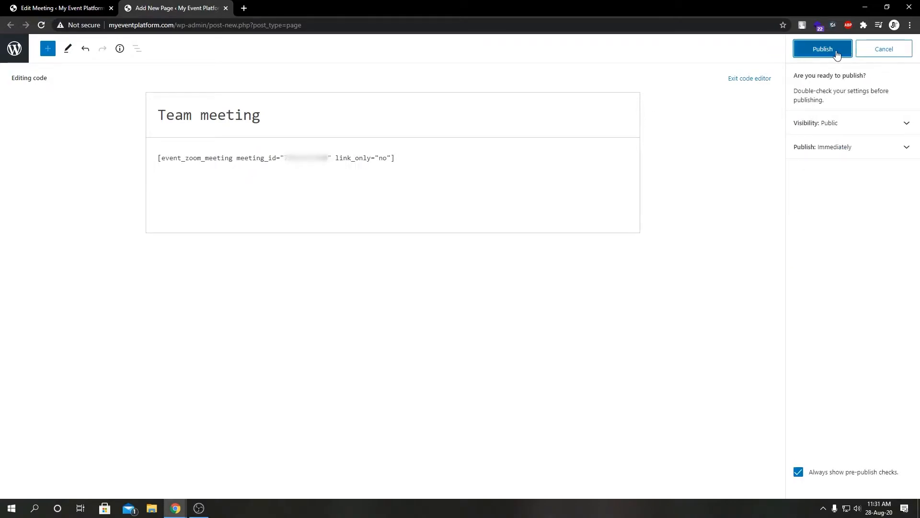
pyautogui.click(823, 49)
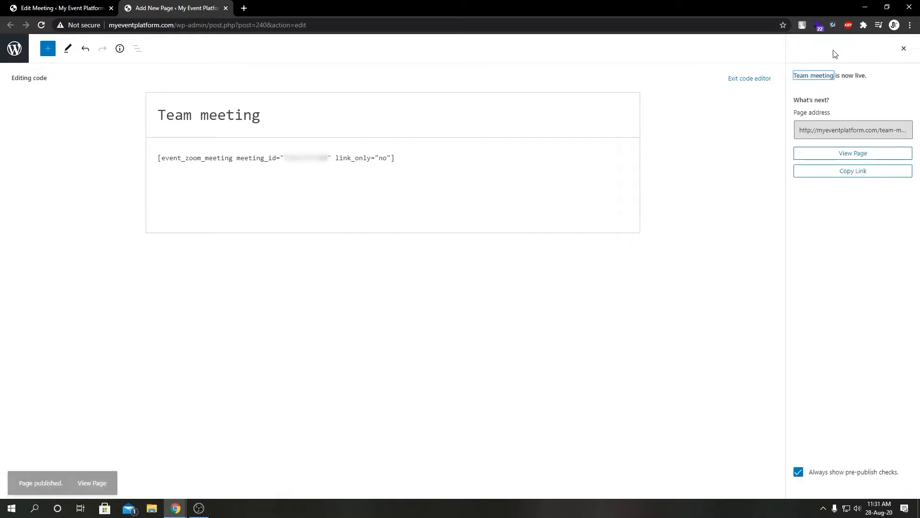
pyautogui.click(852, 130)
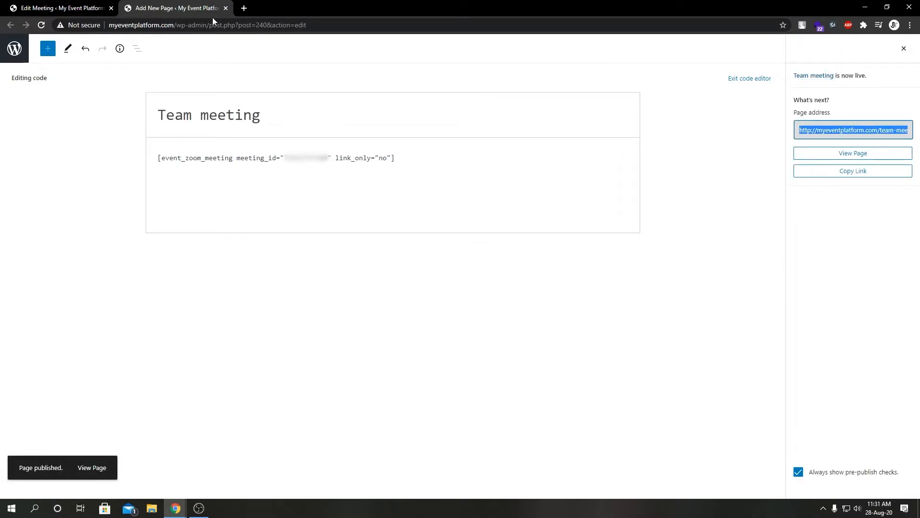
# Step: View the live Team meeting page with its countdown and meeting details
pyautogui.click(853, 153)
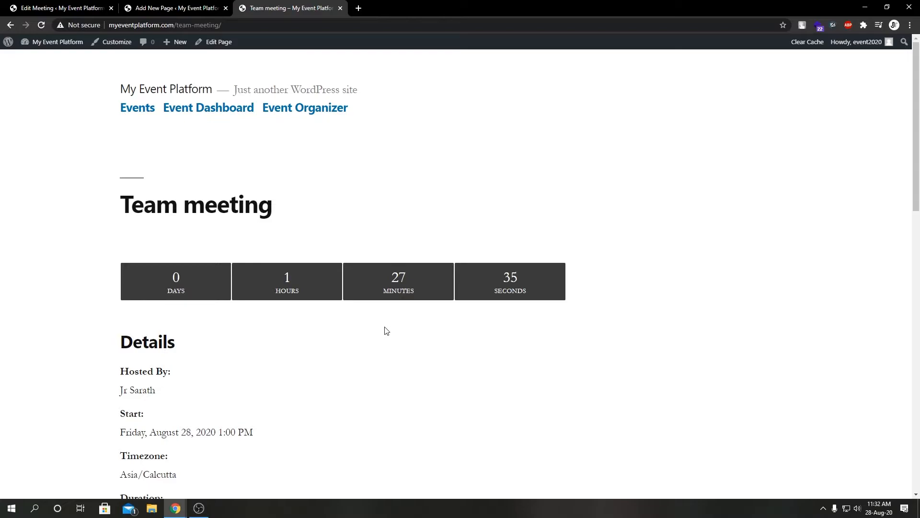
pyautogui.moveTo(188, 303)
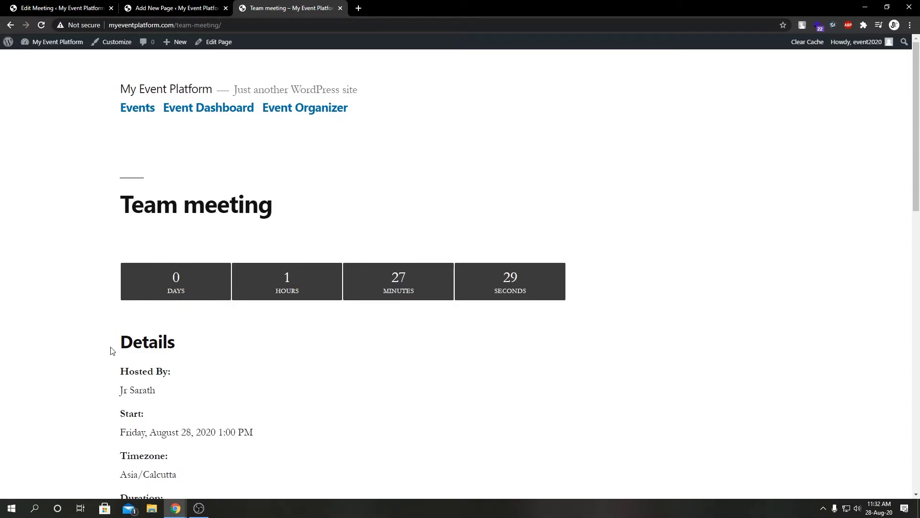
pyautogui.scroll(-3)
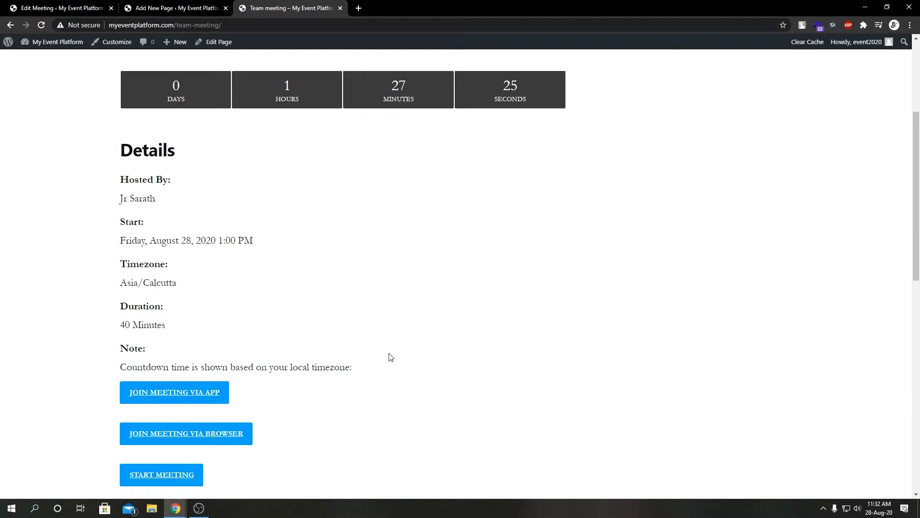
pyautogui.moveTo(359, 294)
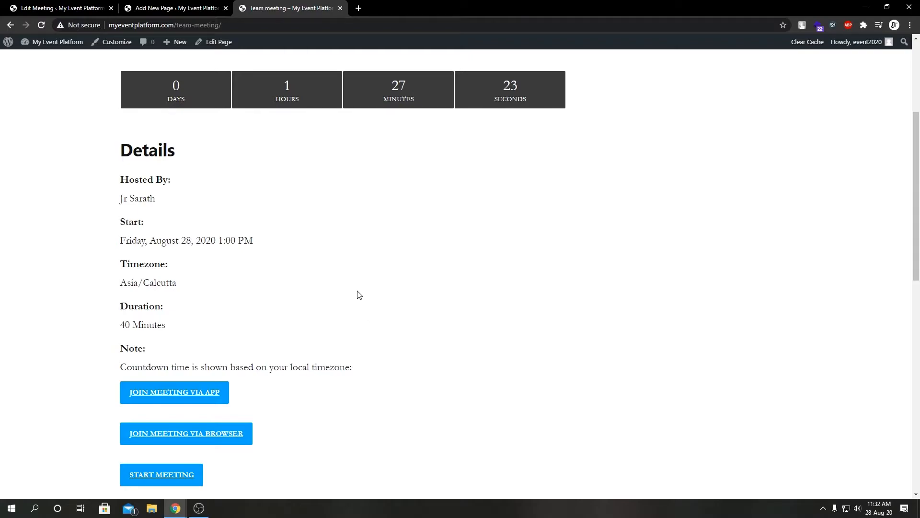
pyautogui.moveTo(175, 8)
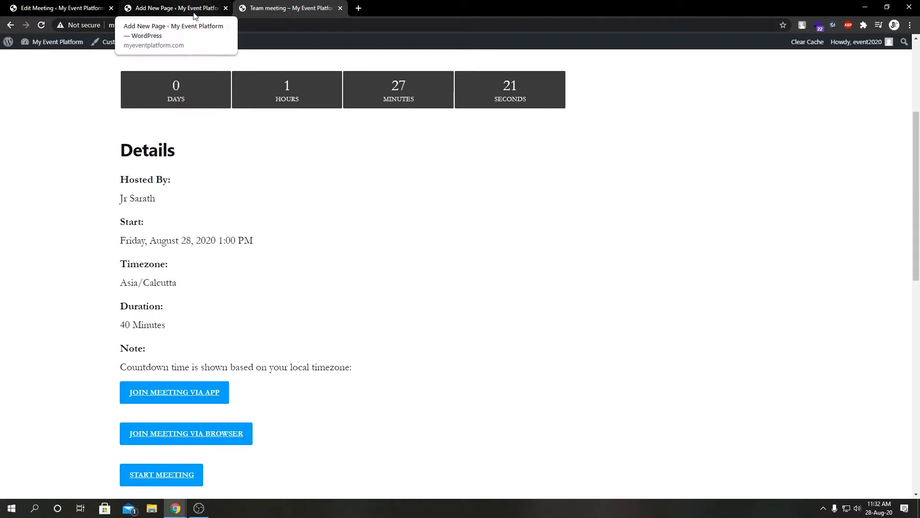
# Step: Add show_help="no" to the Team meeting shortcode after checking the usage examples
pyautogui.click(175, 8)
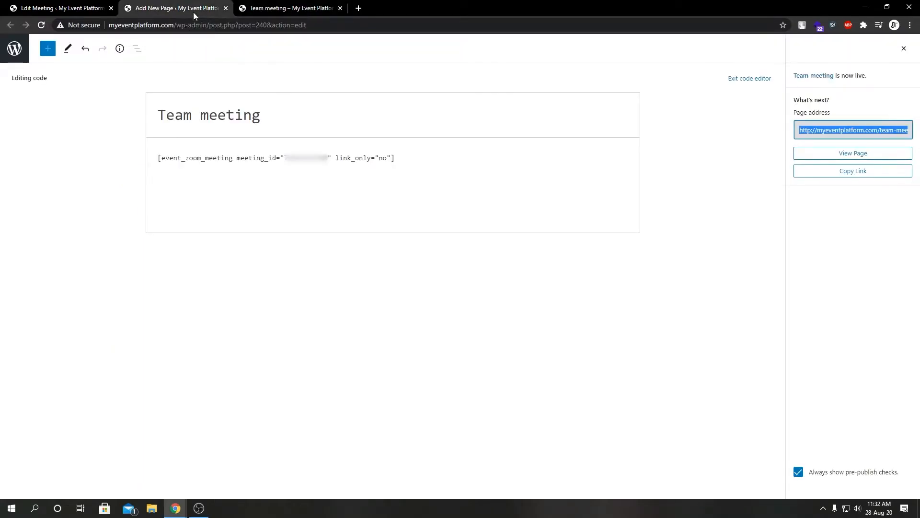
pyautogui.moveTo(305, 183)
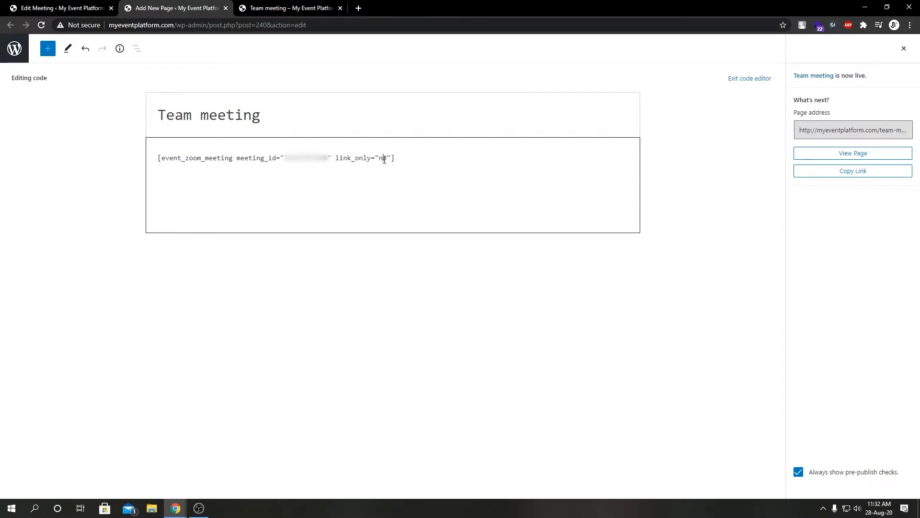
pyautogui.click(58, 8)
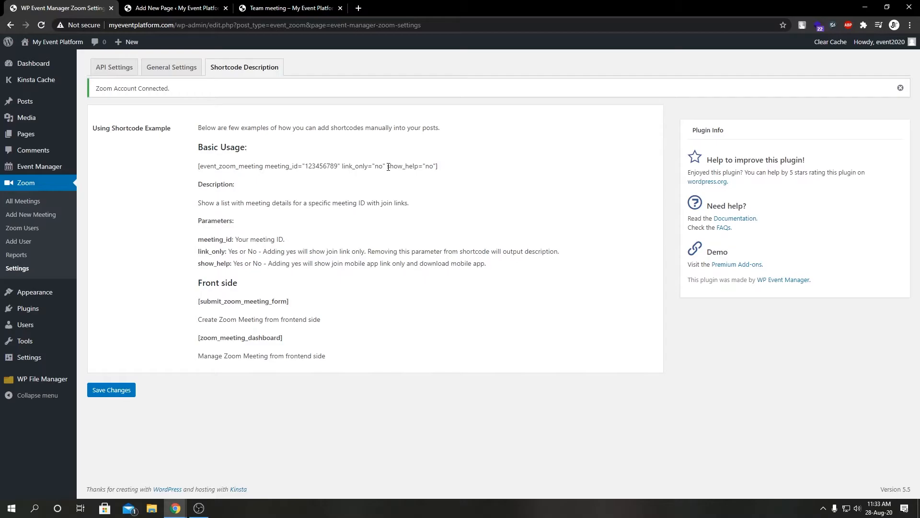
pyautogui.click(175, 7)
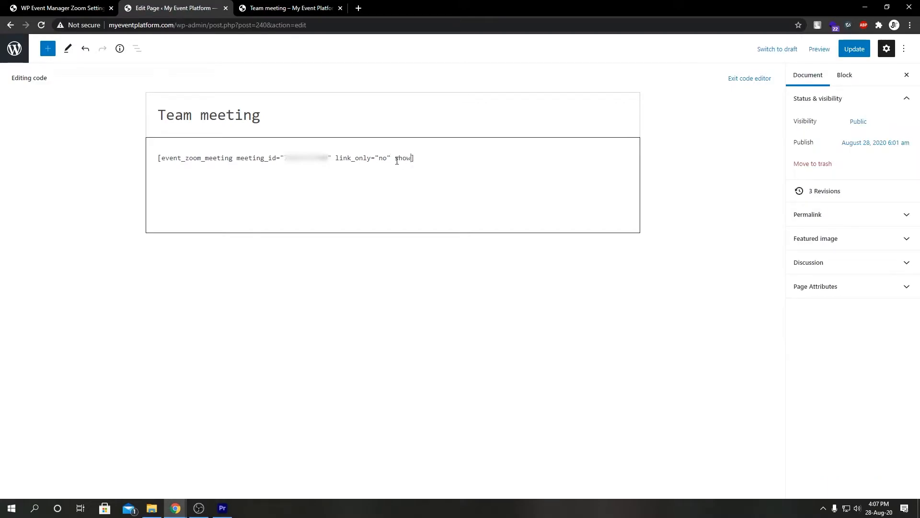
pyautogui.write('_help="')
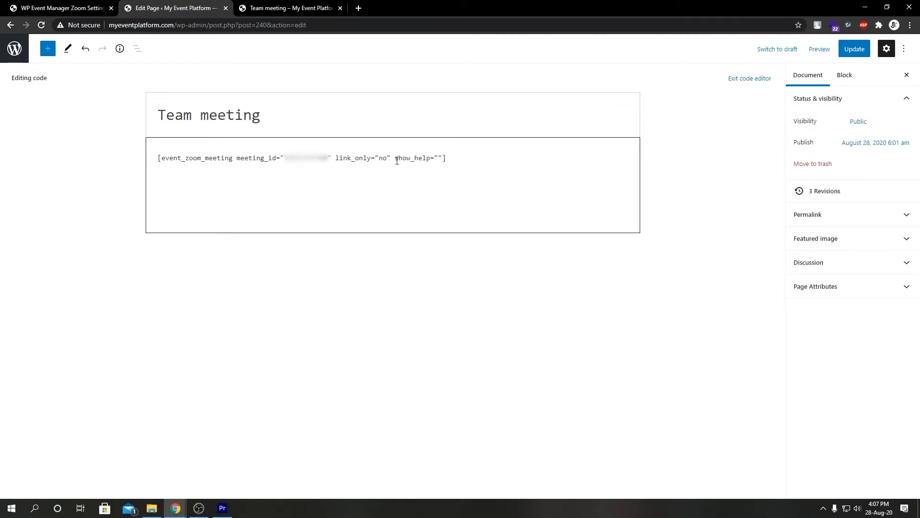
pyautogui.write('no')
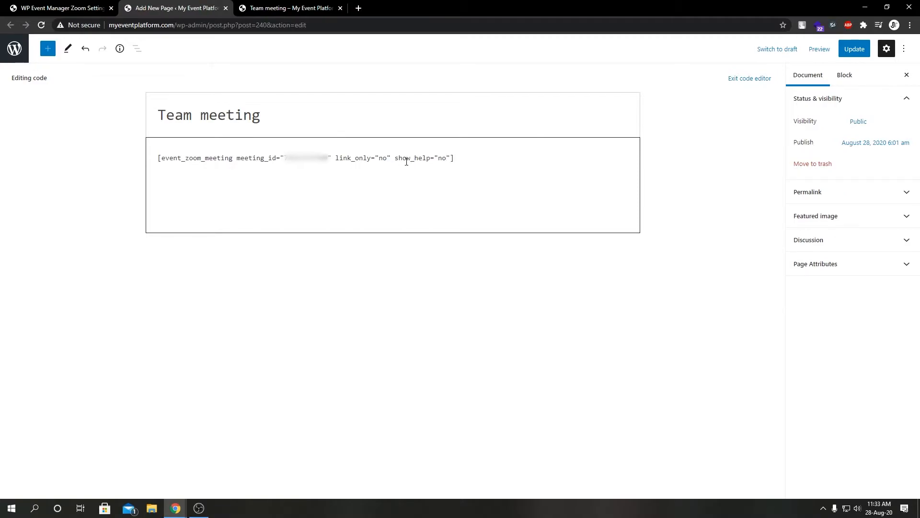
pyautogui.moveTo(382, 159)
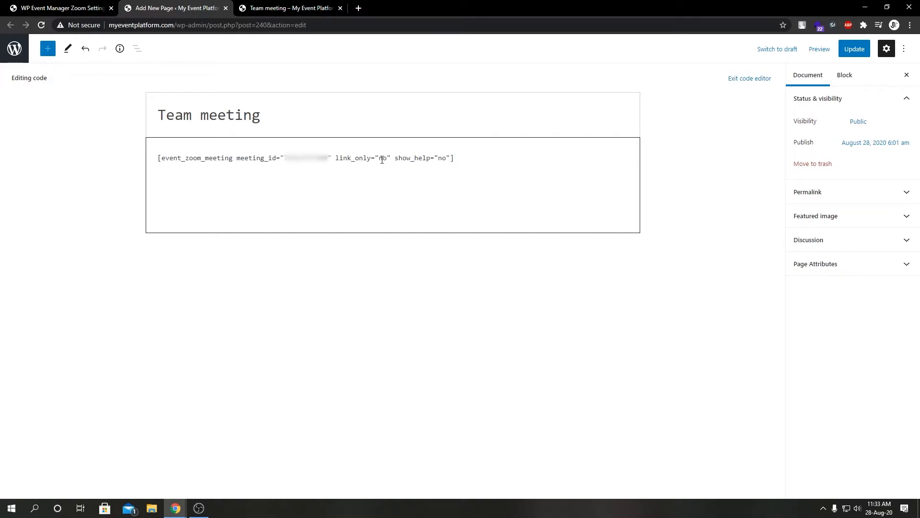
# Step: Change both link_only and show_help values to "yes"
pyautogui.write('yes')
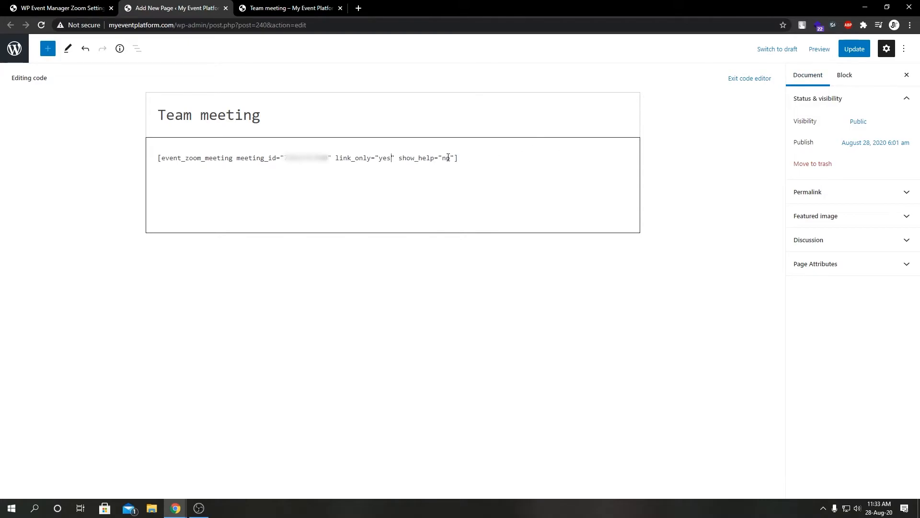
pyautogui.doubleClick(447, 157)
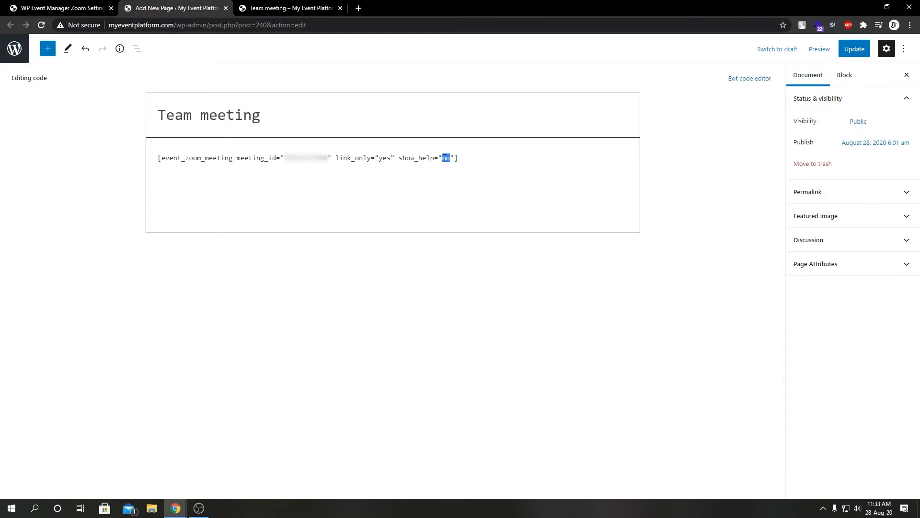
pyautogui.write('yes')
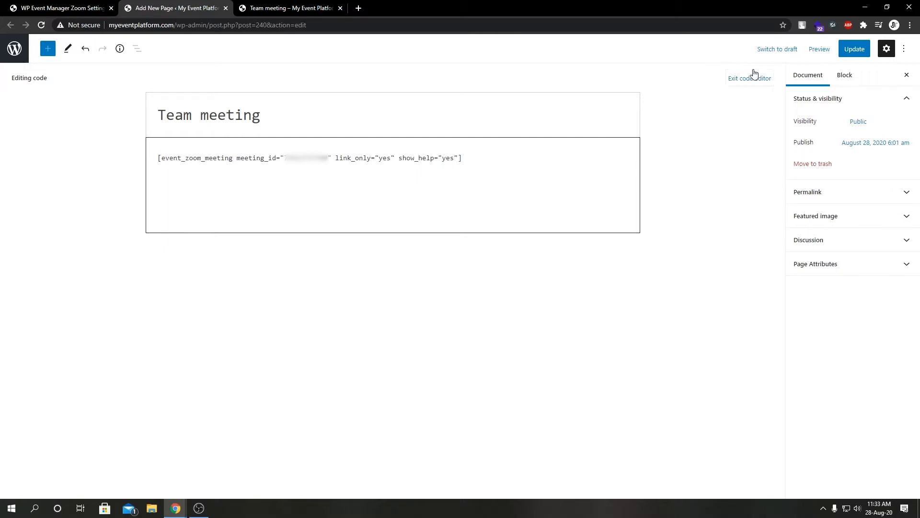
# Step: Update the page and reload the live Team meeting page to check the help note and links
pyautogui.click(854, 49)
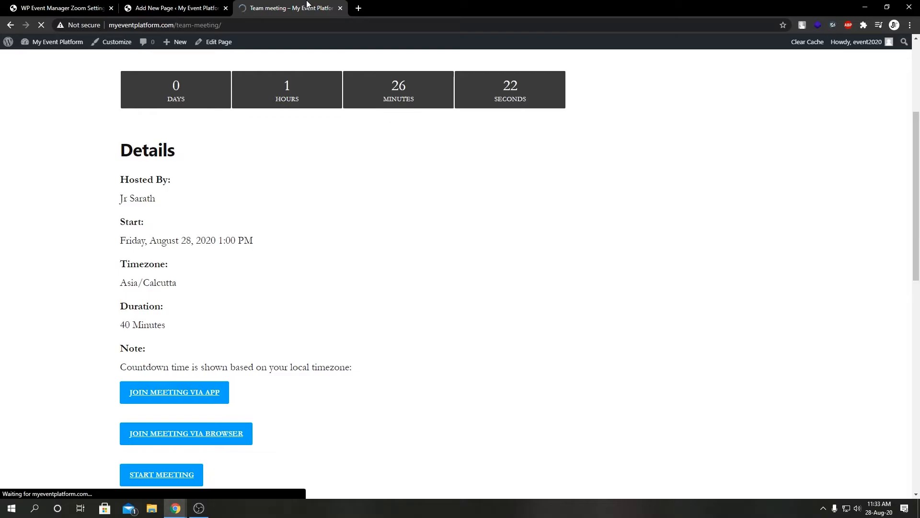
pyautogui.click(162, 474)
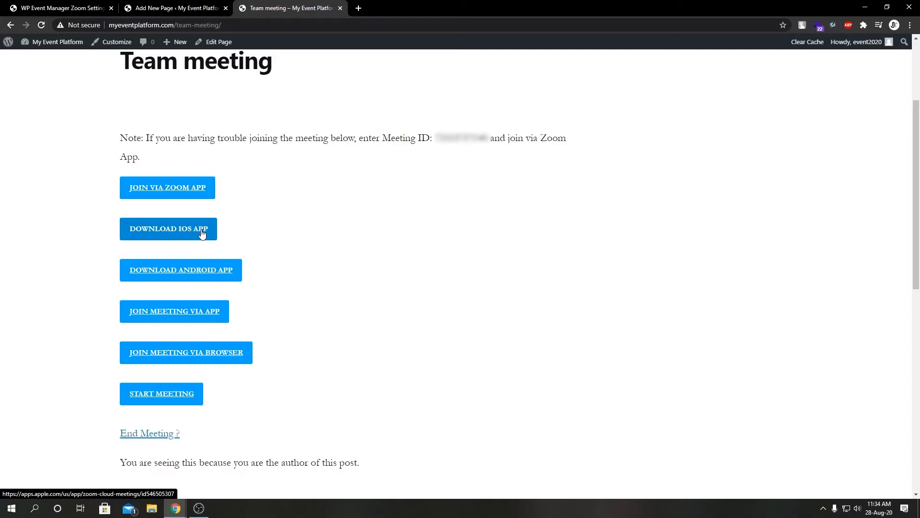
pyautogui.moveTo(167, 187)
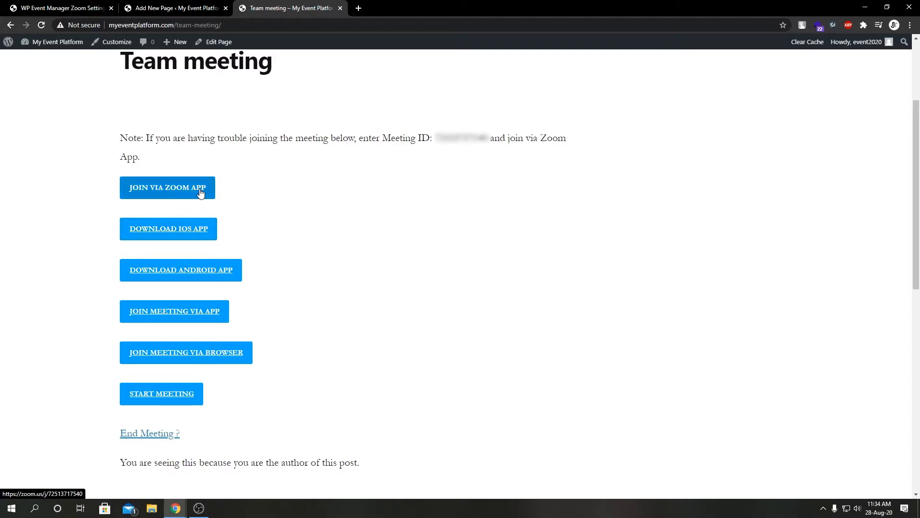
pyautogui.moveTo(184, 234)
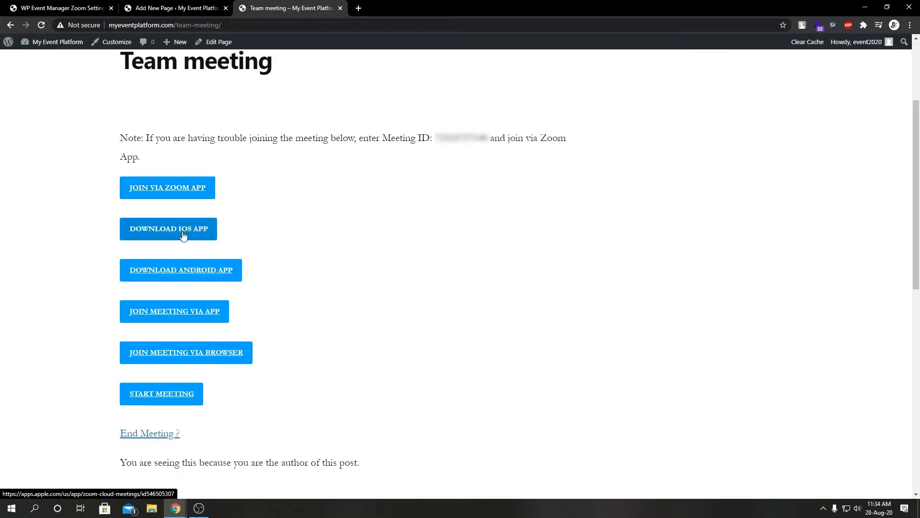
pyautogui.moveTo(197, 272)
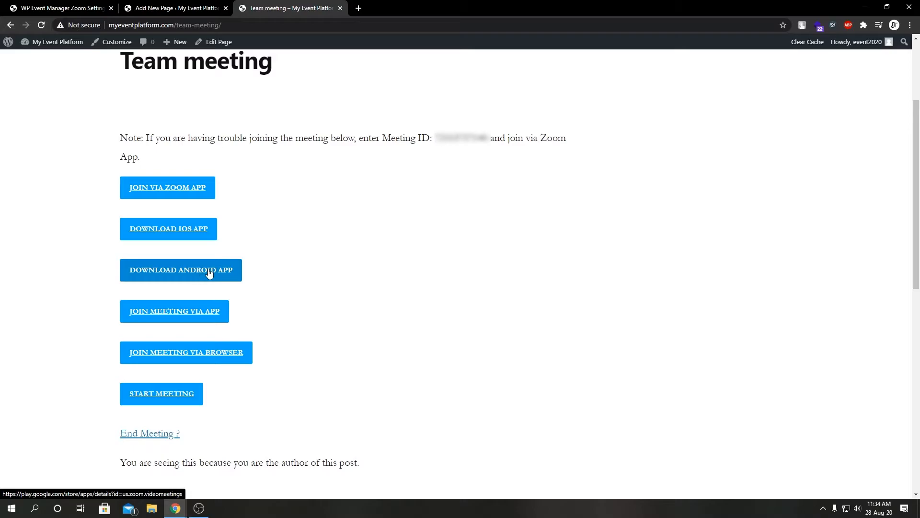
pyautogui.click(175, 8)
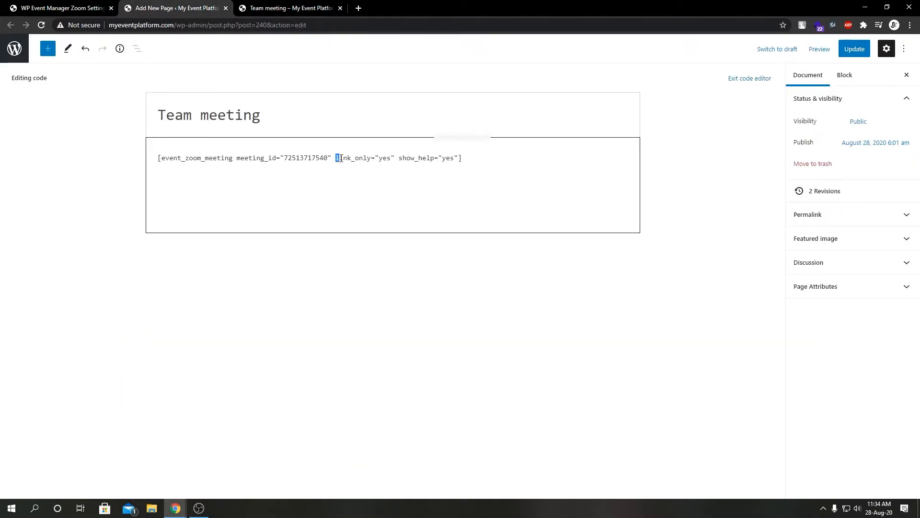
pyautogui.click(288, 8)
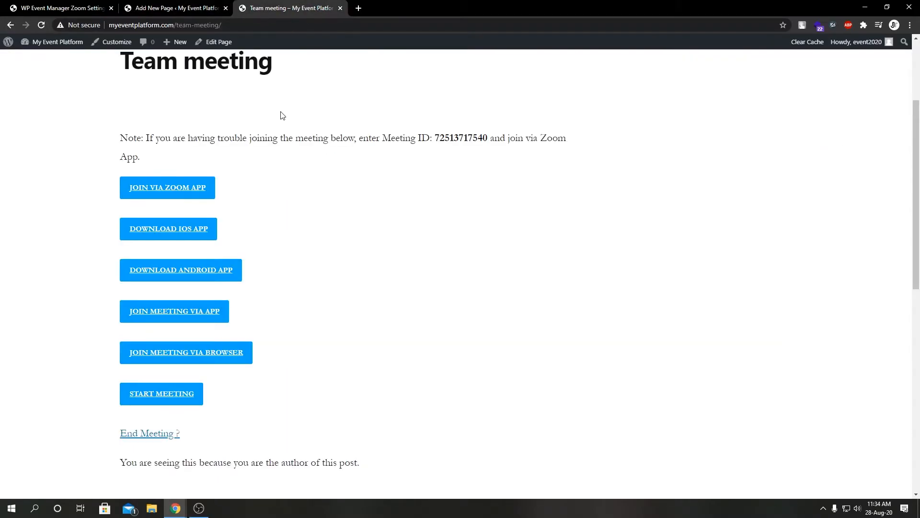
pyautogui.moveTo(344, 254)
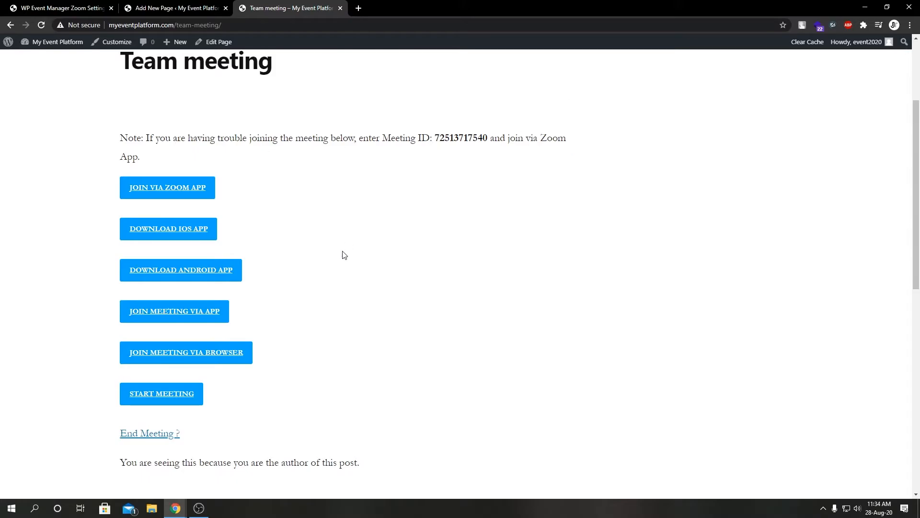
pyautogui.scroll(-3)
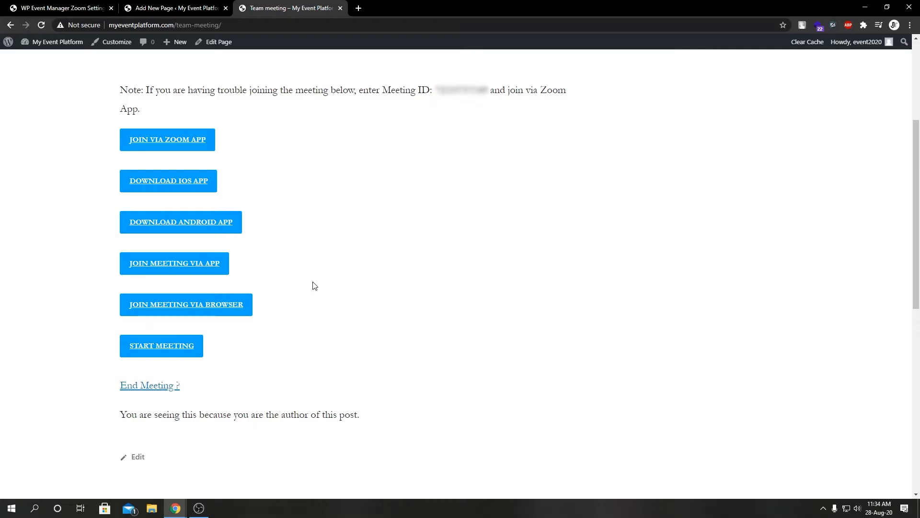
pyautogui.moveTo(314, 288)
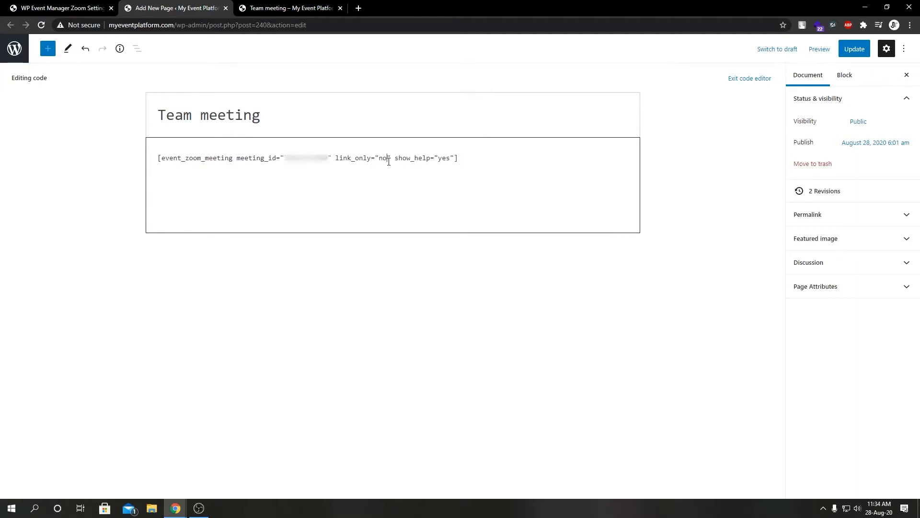
# Step: Update the page with link_only="no" and show_help="yes" and verify its live view
pyautogui.click(853, 49)
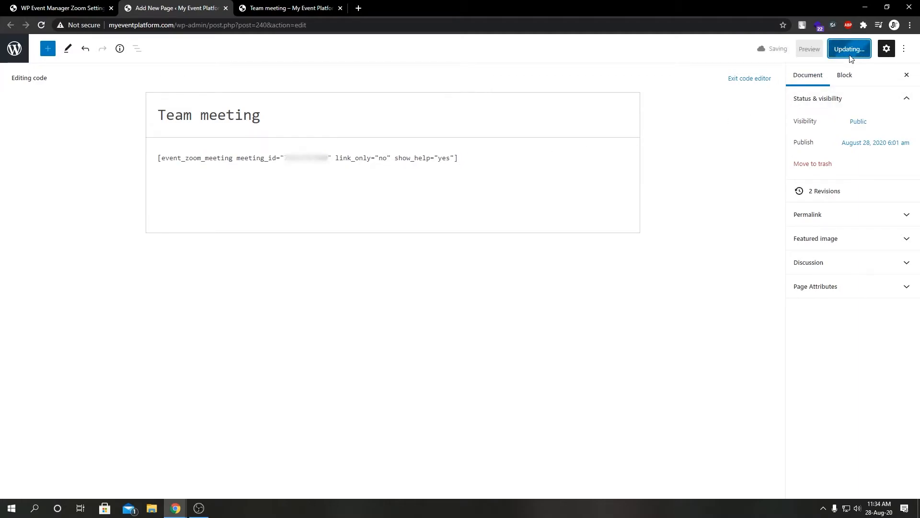
pyautogui.click(288, 8)
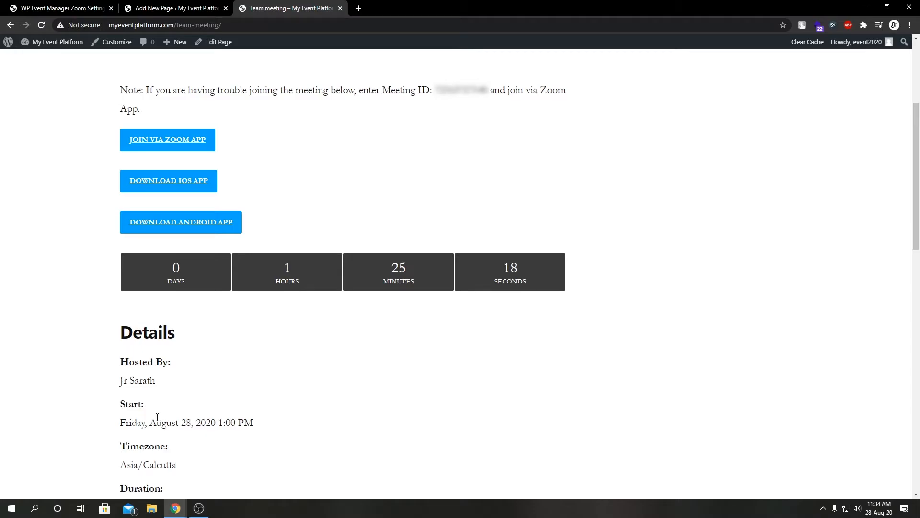
pyautogui.click(175, 8)
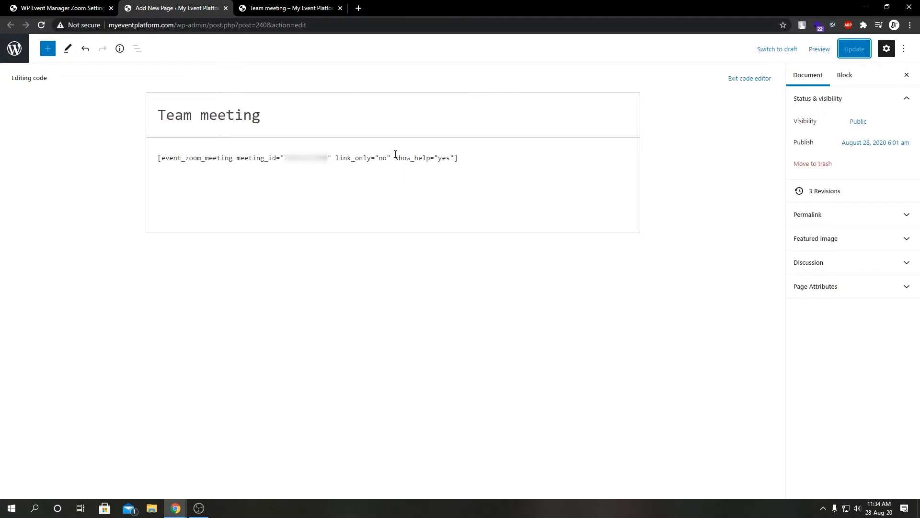
pyautogui.moveTo(291, 8)
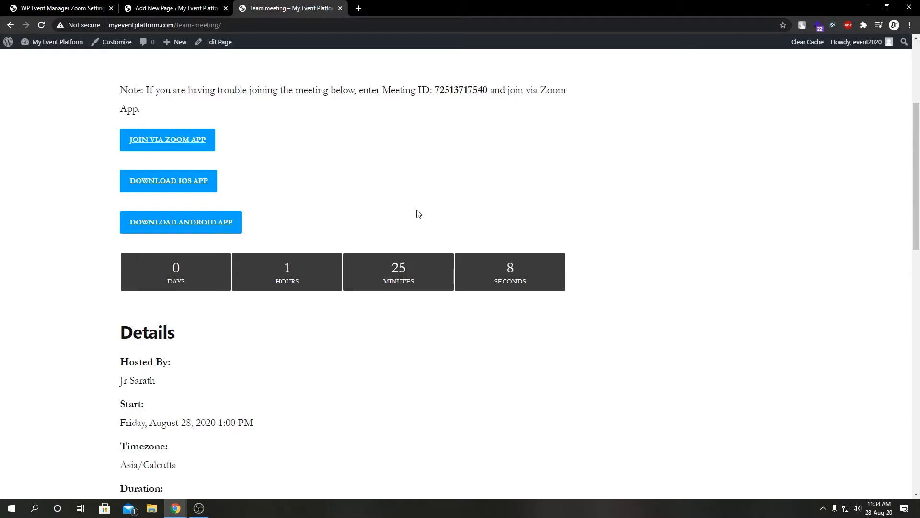
pyautogui.click(174, 8)
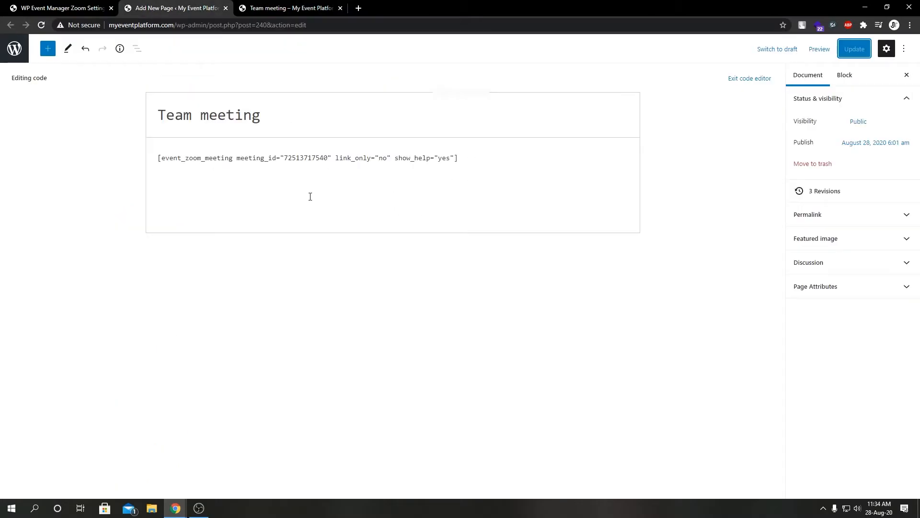
pyautogui.moveTo(59, 8)
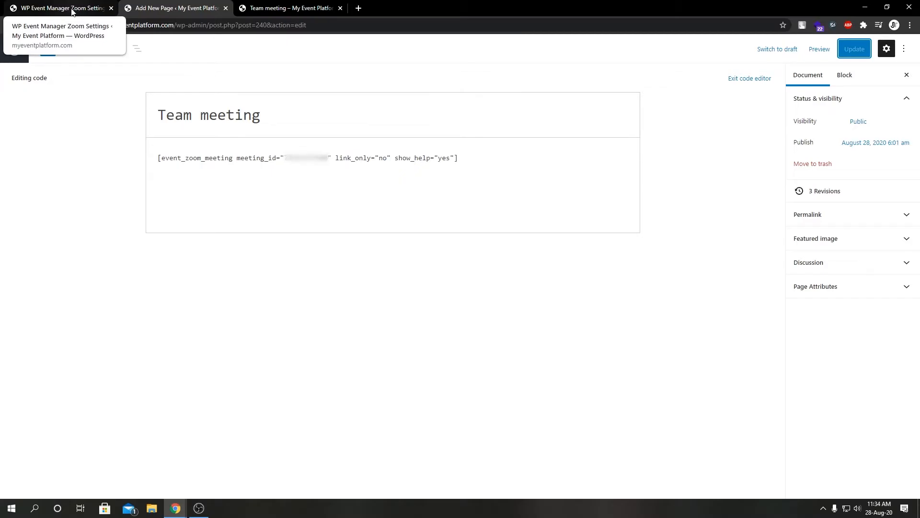
# Step: Copy [zoom_meeting_dashboard] from the Shortcode Description and start a new page
pyautogui.click(58, 7)
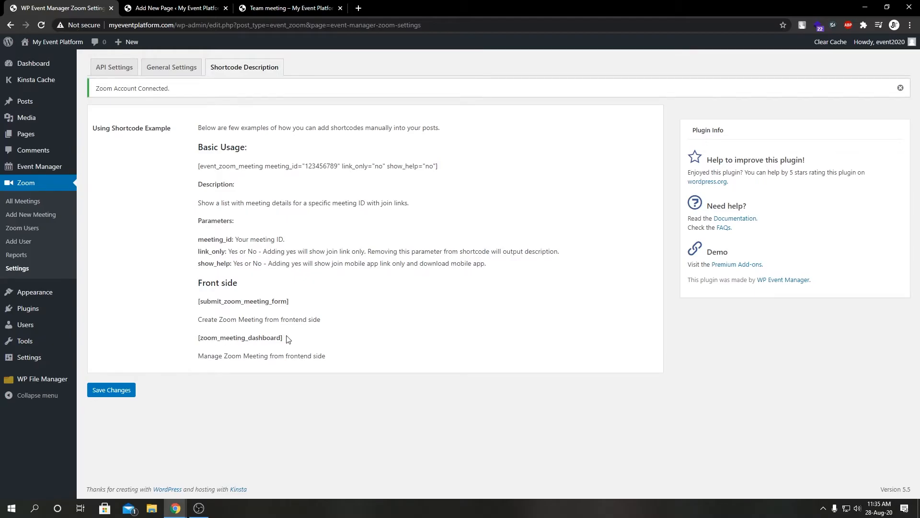
pyautogui.doubleClick(240, 337)
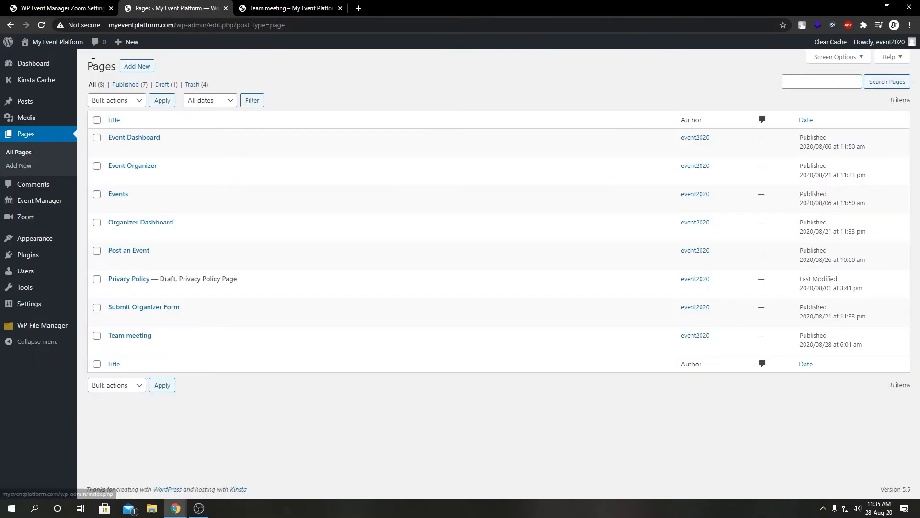
pyautogui.click(137, 66)
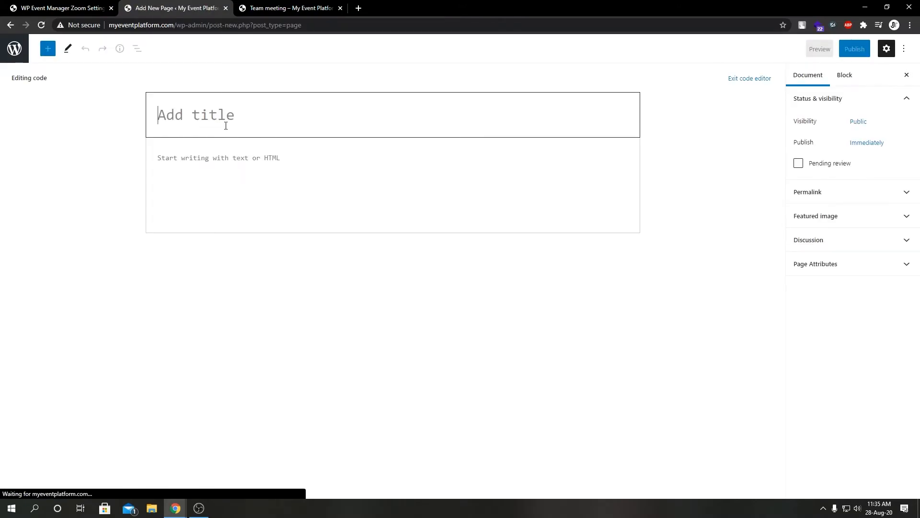
# Step: Publish a page titled 'Meeting Dashboard' holding the zoom_meeting_dashboard shortcode and view it live
pyautogui.write('Mee')
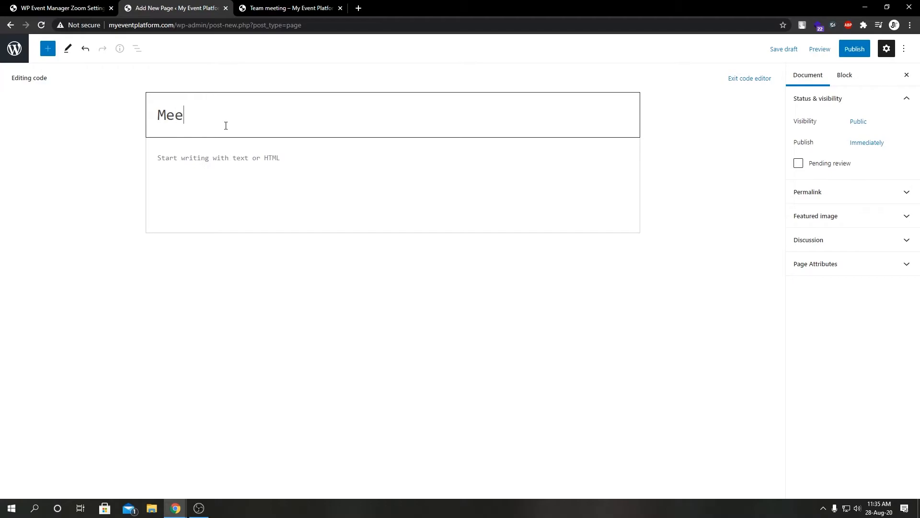
pyautogui.write('ting')
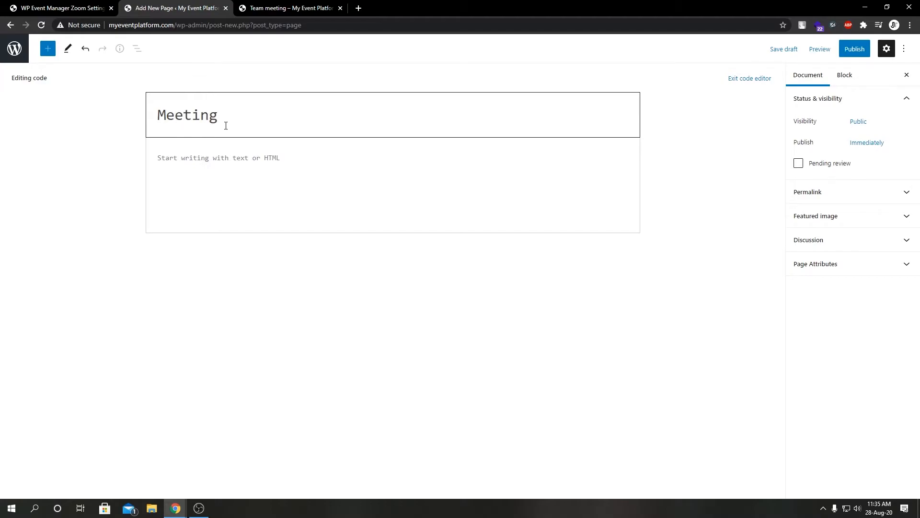
pyautogui.write('Dashboard')
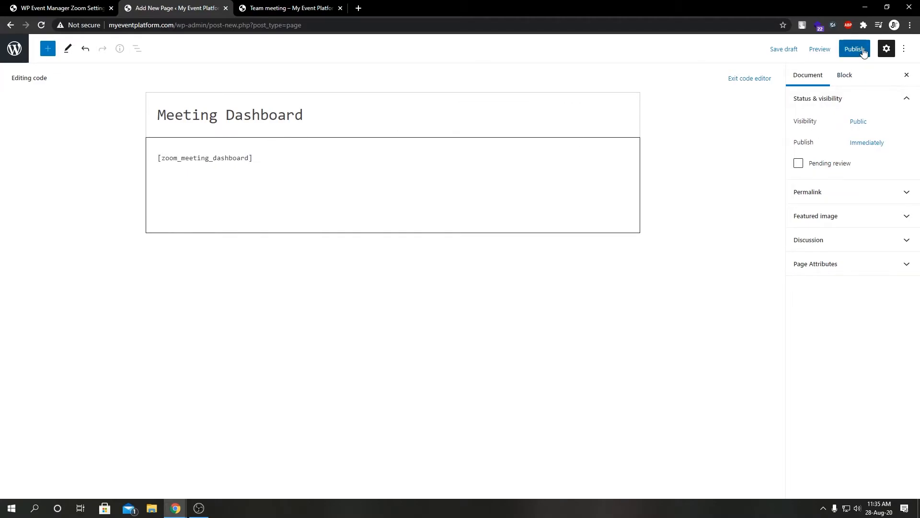
pyautogui.click(854, 49)
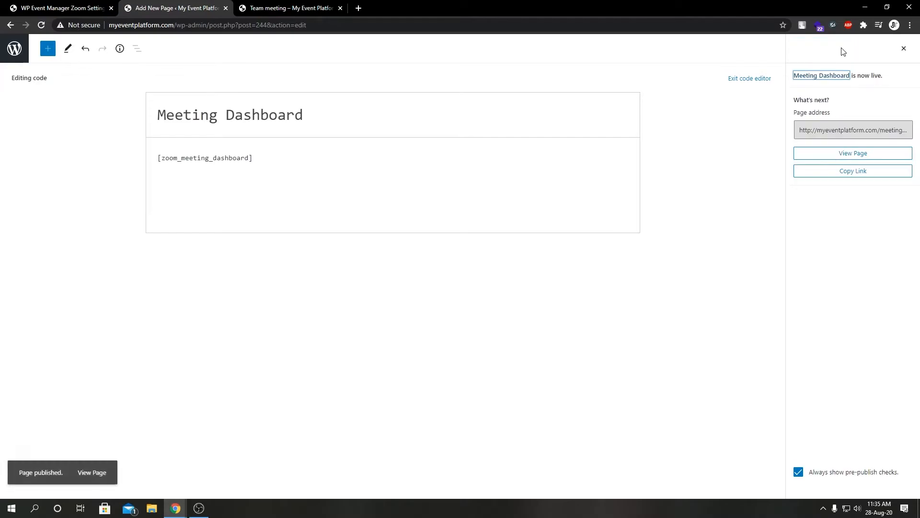
pyautogui.moveTo(853, 153)
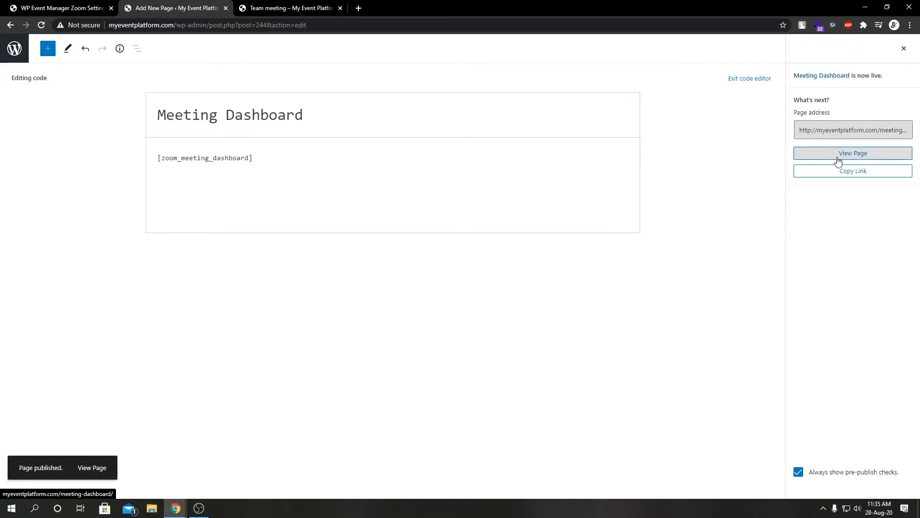
pyautogui.click(853, 153)
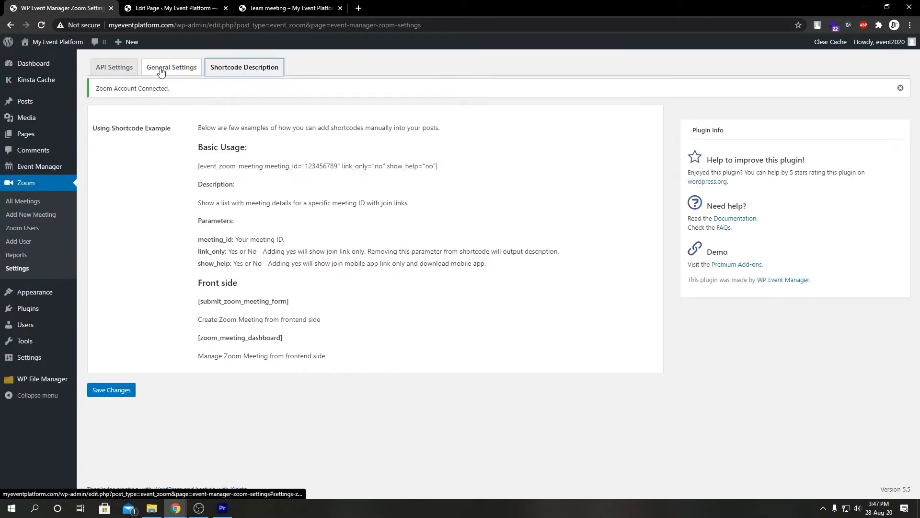
# Step: Assign Meeting Dashboard as the Zoom Meeting Dashboard Page in General Settings and save
pyautogui.click(171, 67)
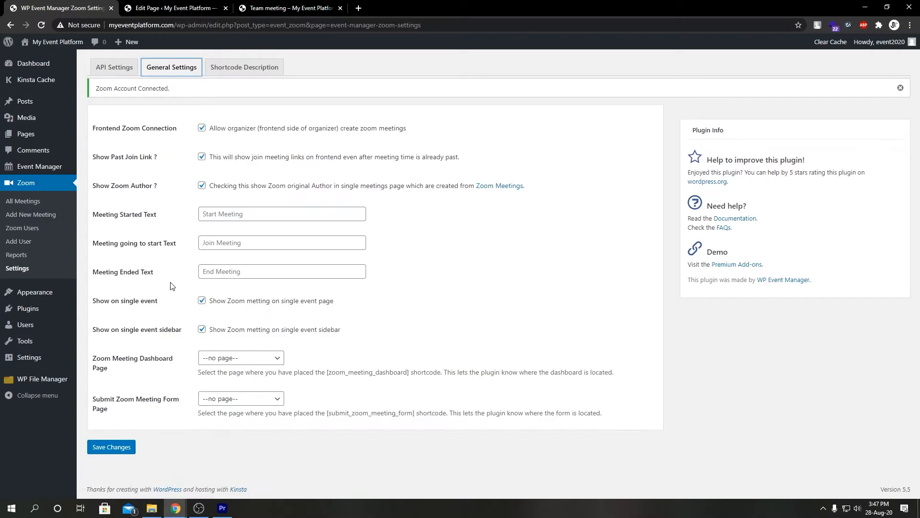
pyautogui.moveTo(113, 365)
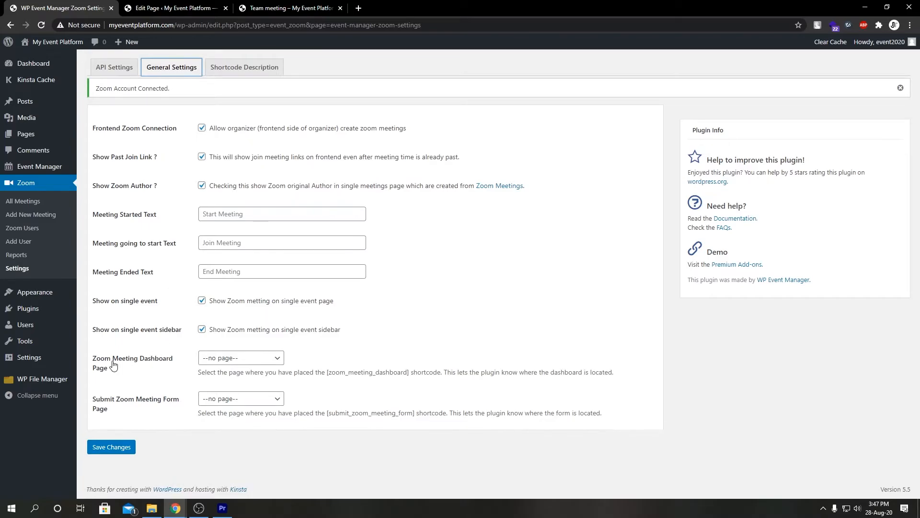
pyautogui.click(240, 357)
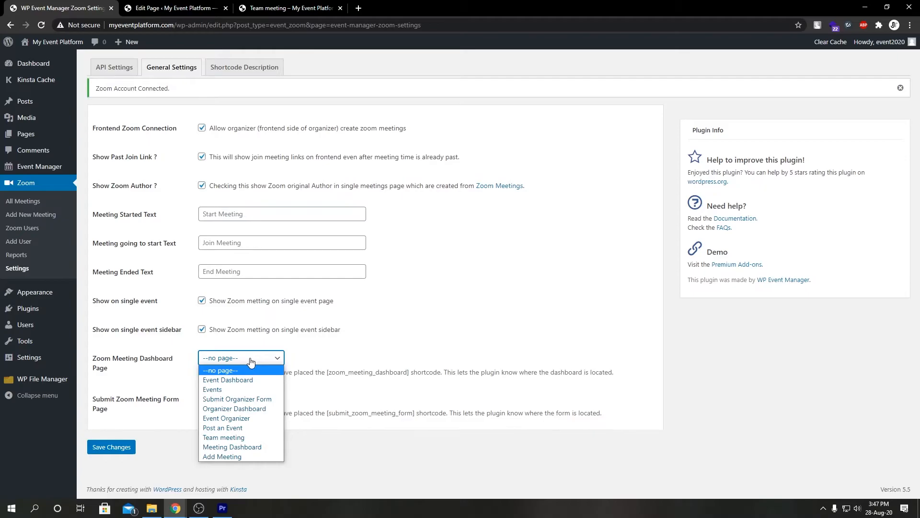
pyautogui.moveTo(243, 387)
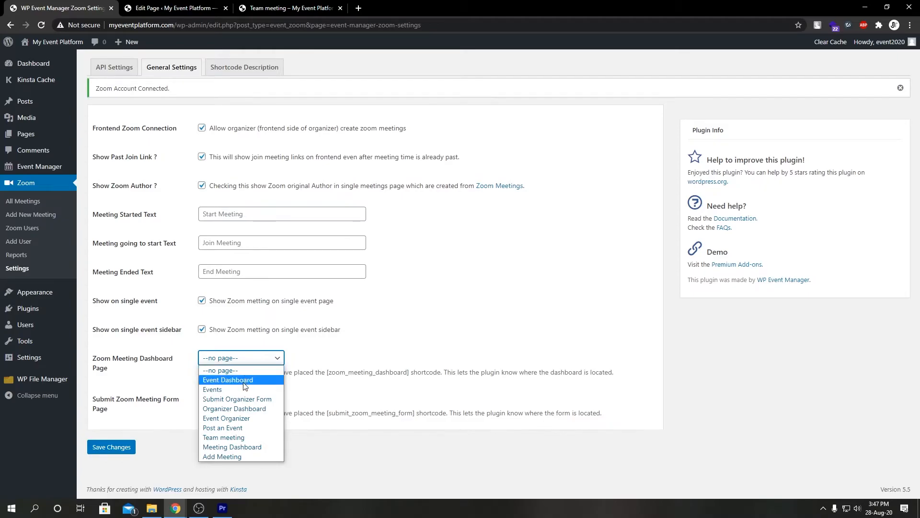
pyautogui.click(232, 446)
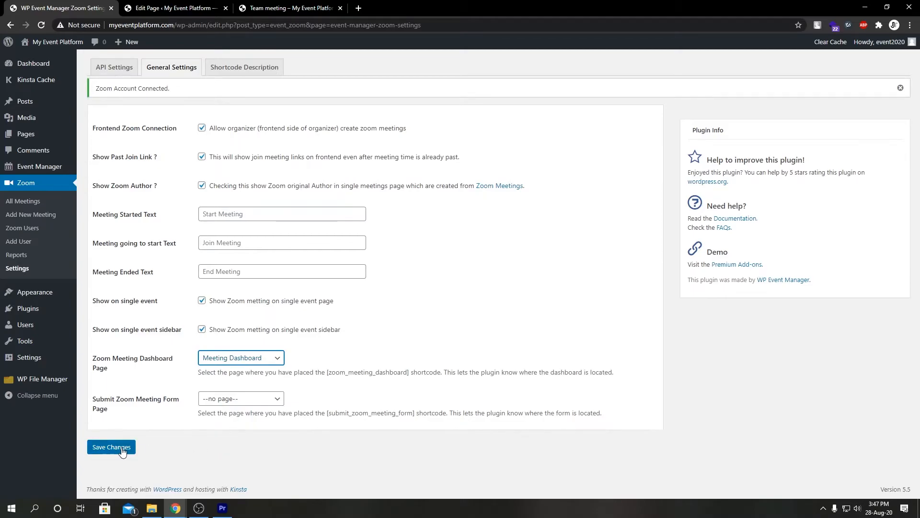
pyautogui.click(110, 447)
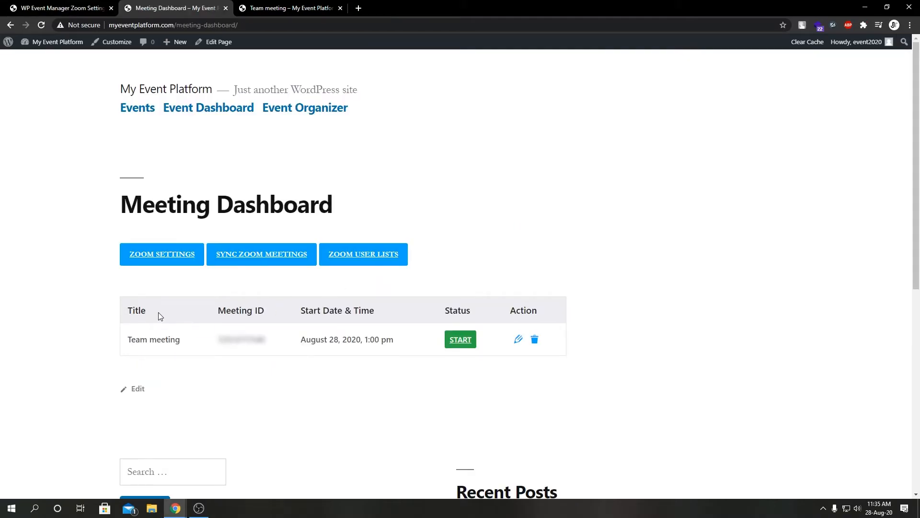
pyautogui.moveTo(463, 280)
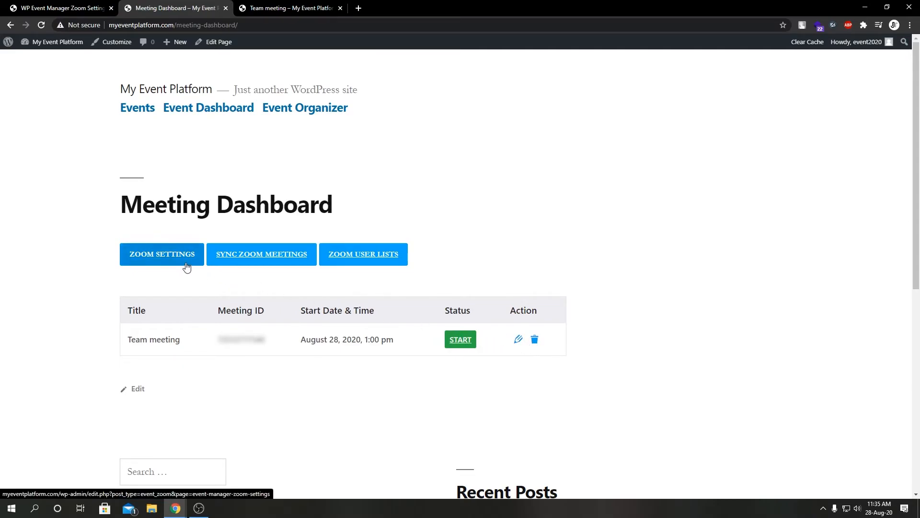
pyautogui.moveTo(261, 254)
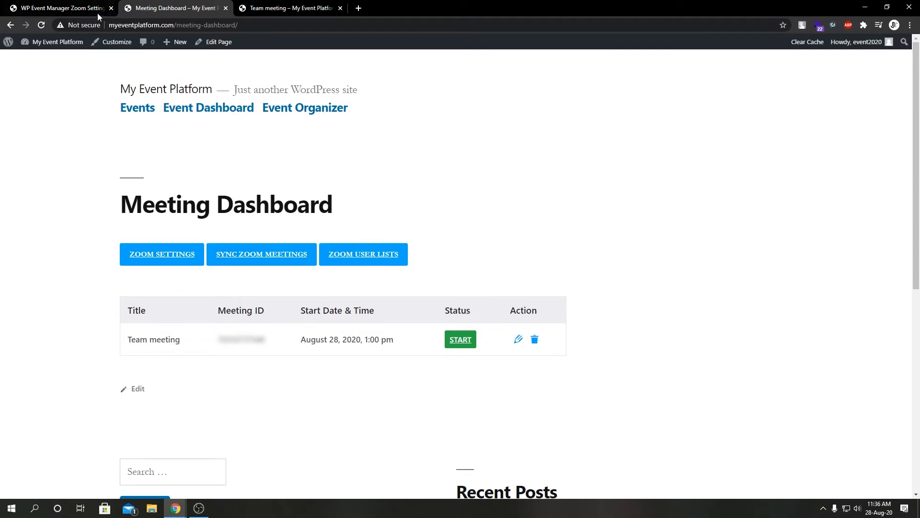
pyautogui.moveTo(219, 167)
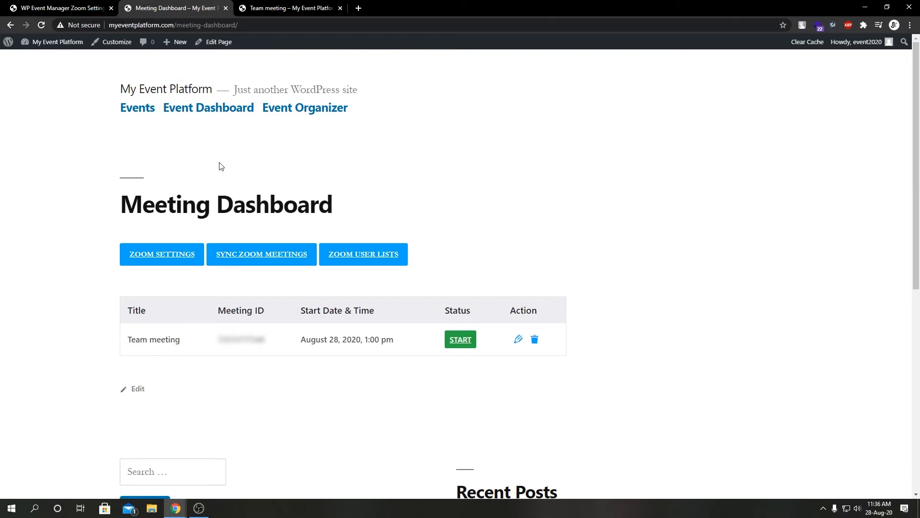
pyautogui.moveTo(534, 340)
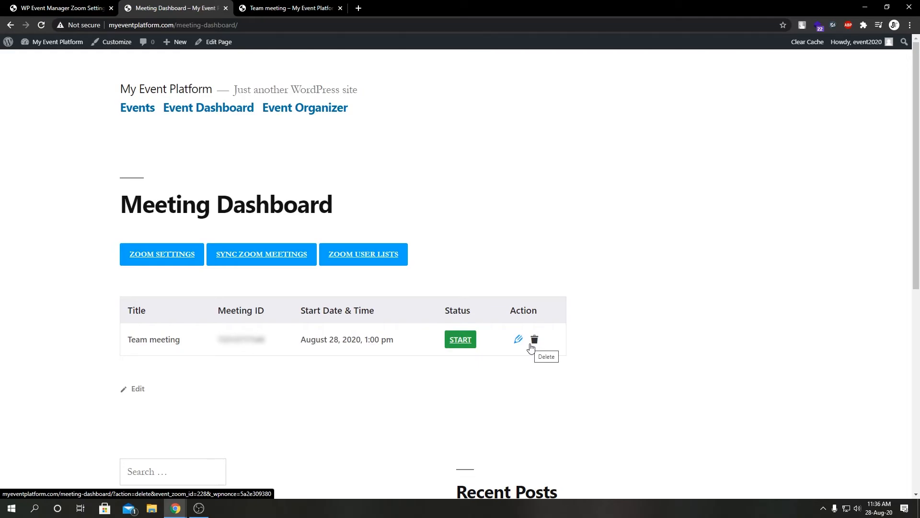
pyautogui.moveTo(672, 364)
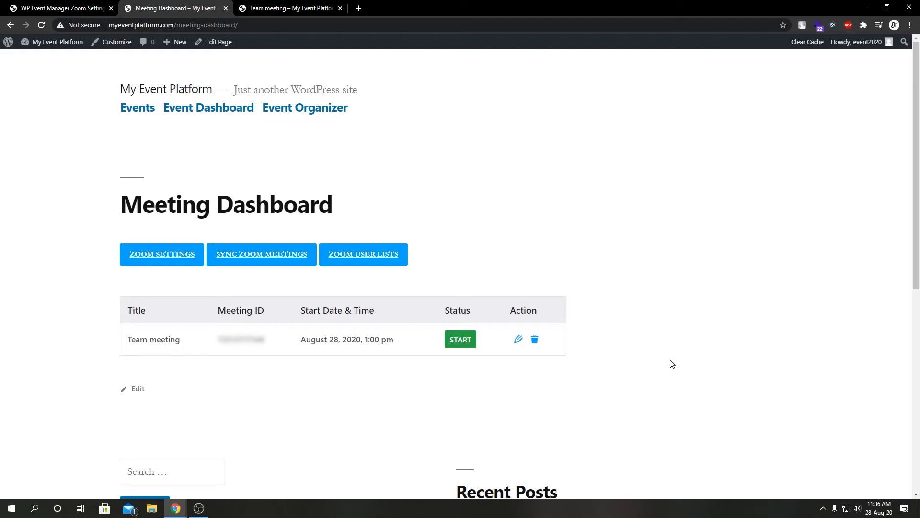
pyautogui.moveTo(668, 326)
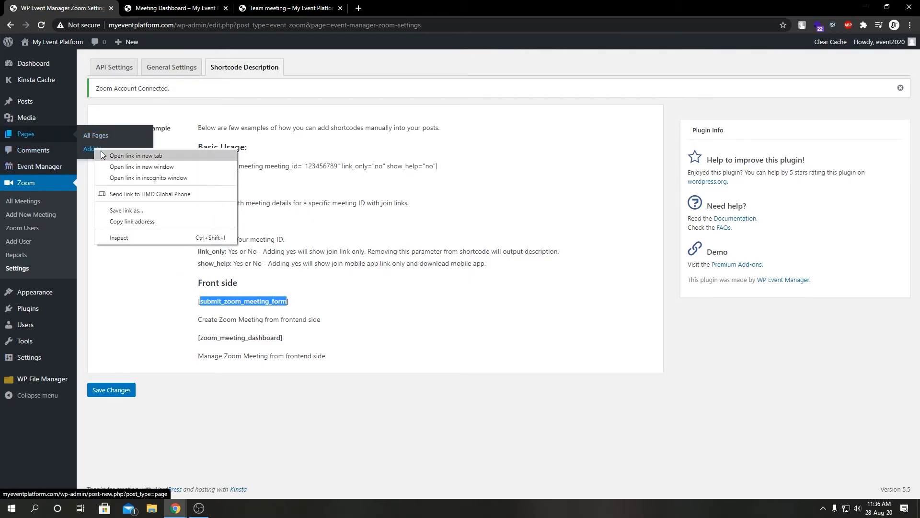
# Step: Publish a new page titled 'Add Meeting' with the submit_zoom_meeting_form shortcode and view it live
pyautogui.click(136, 156)
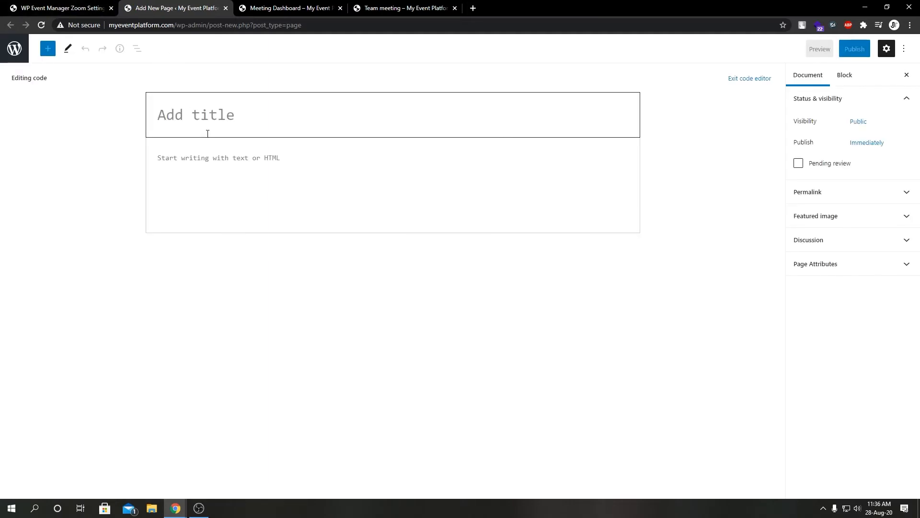
pyautogui.write('Add Meeting')
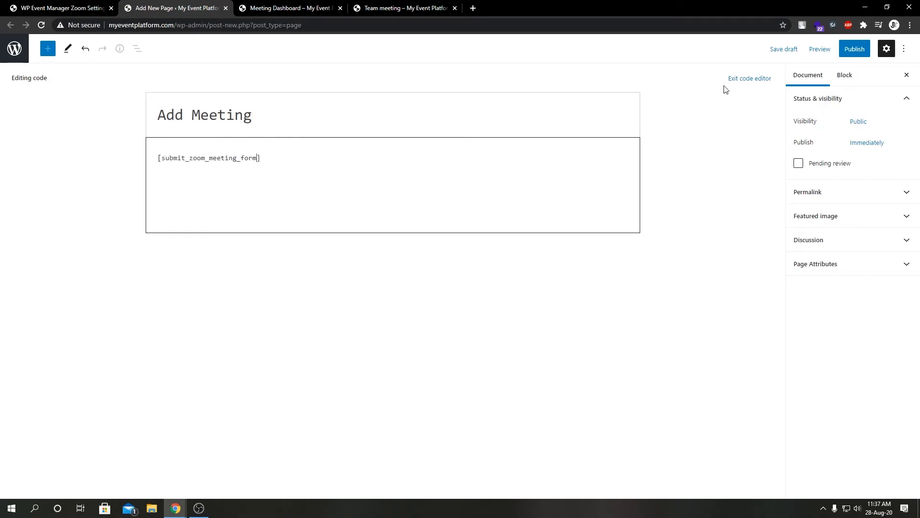
pyautogui.click(854, 49)
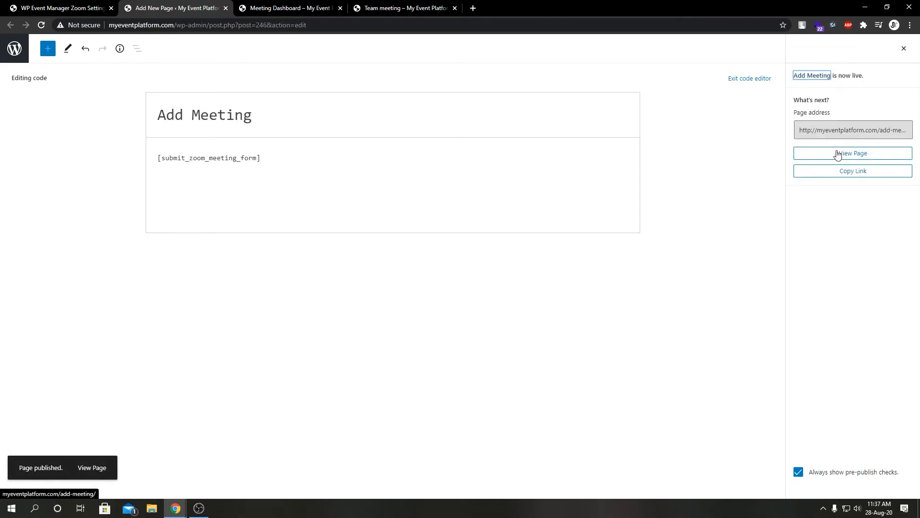
pyautogui.click(852, 153)
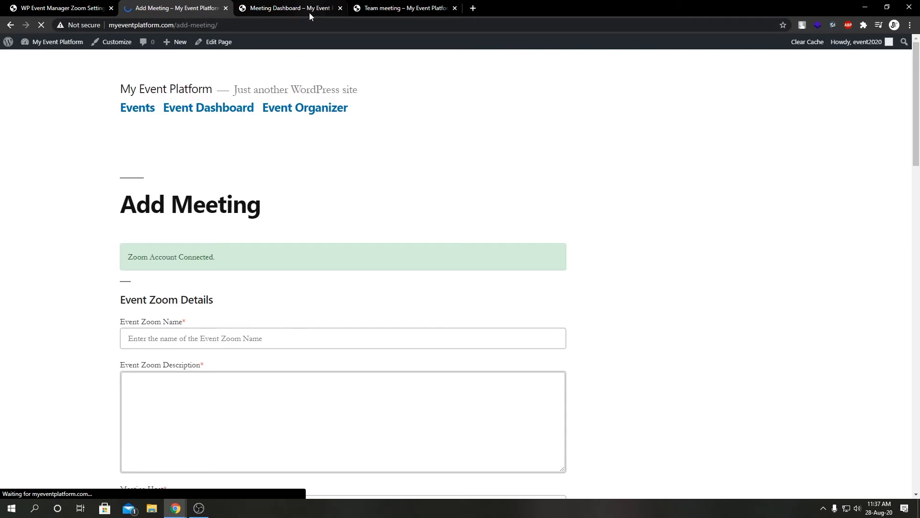
# Step: Assign Add Meeting as the Submit Zoom Meeting Form Page in Zoom settings and save
pyautogui.click(59, 8)
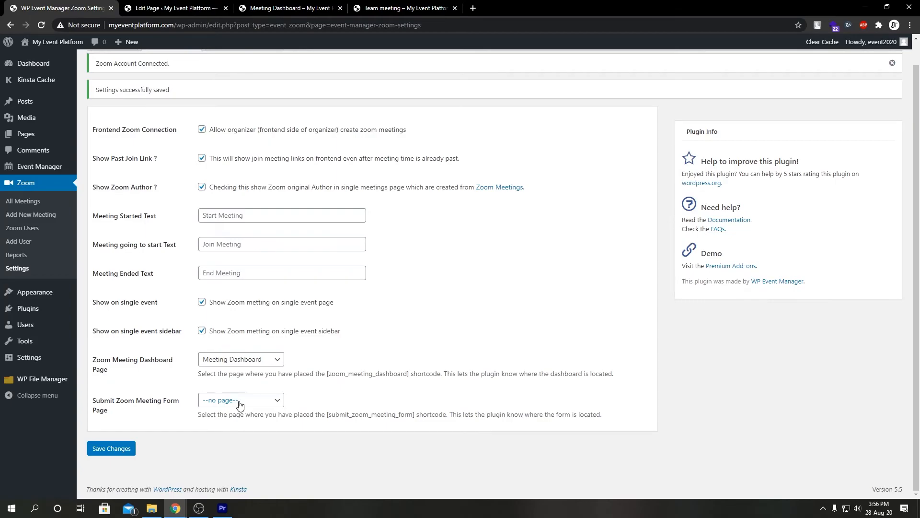
pyautogui.click(240, 400)
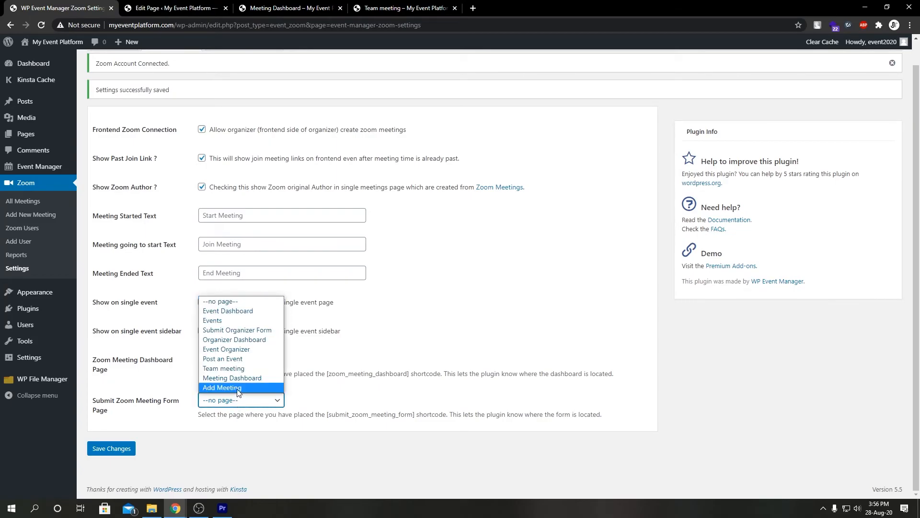
pyautogui.click(222, 388)
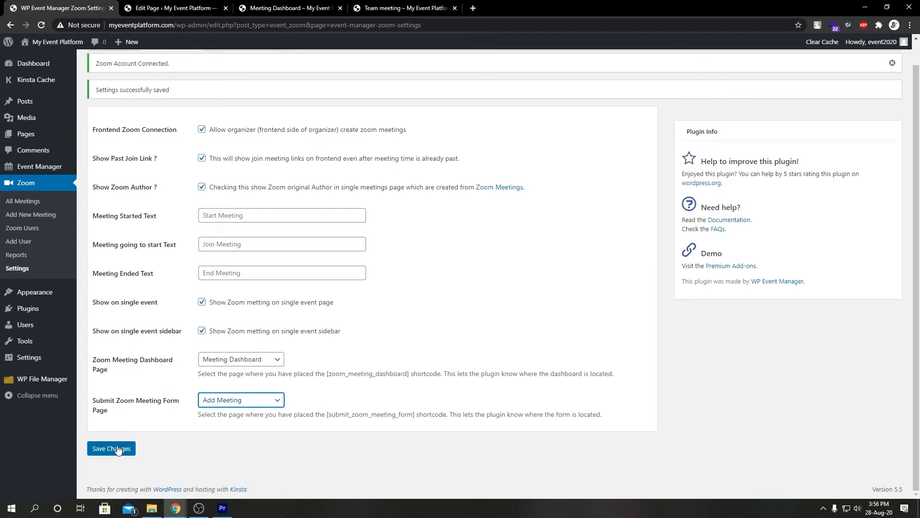
pyautogui.click(110, 447)
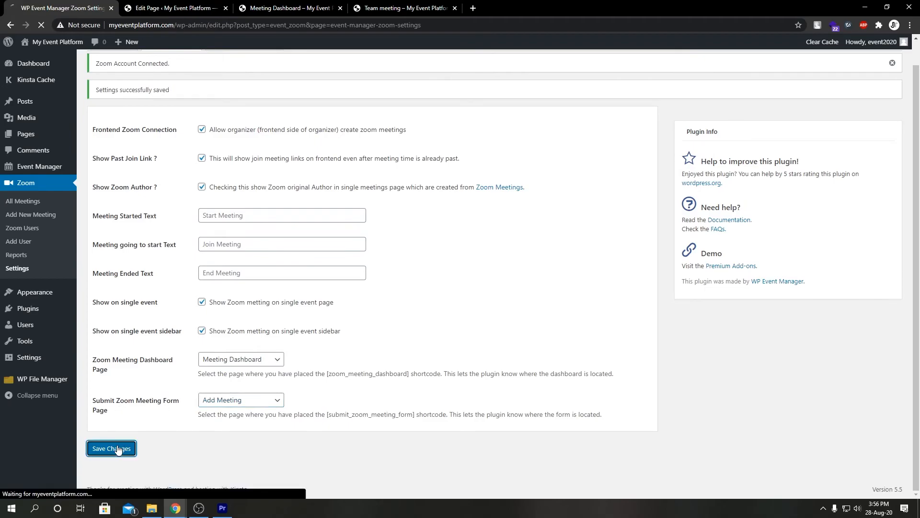
pyautogui.click(110, 448)
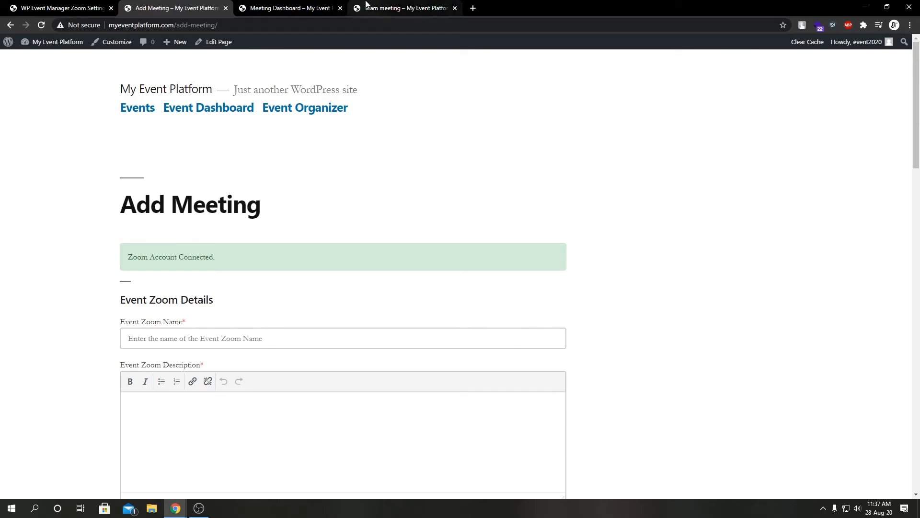
pyautogui.moveTo(404, 8)
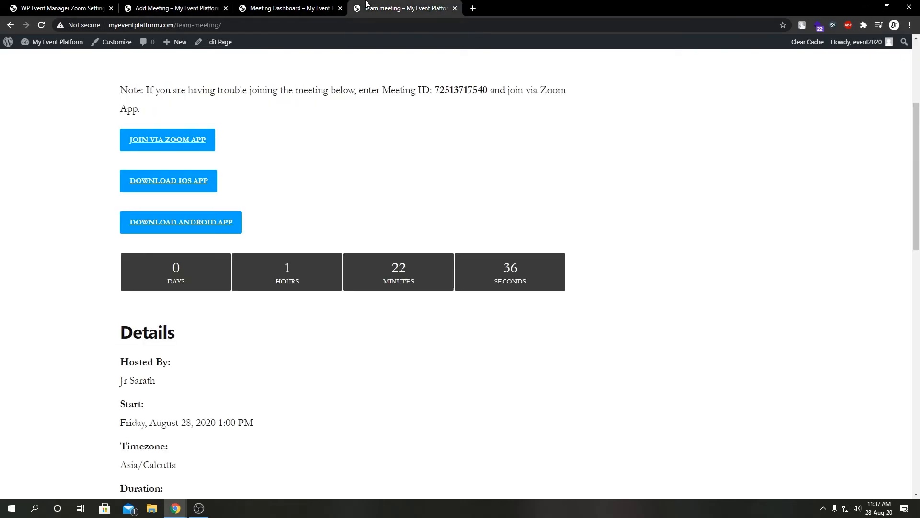
pyautogui.moveTo(211, 62)
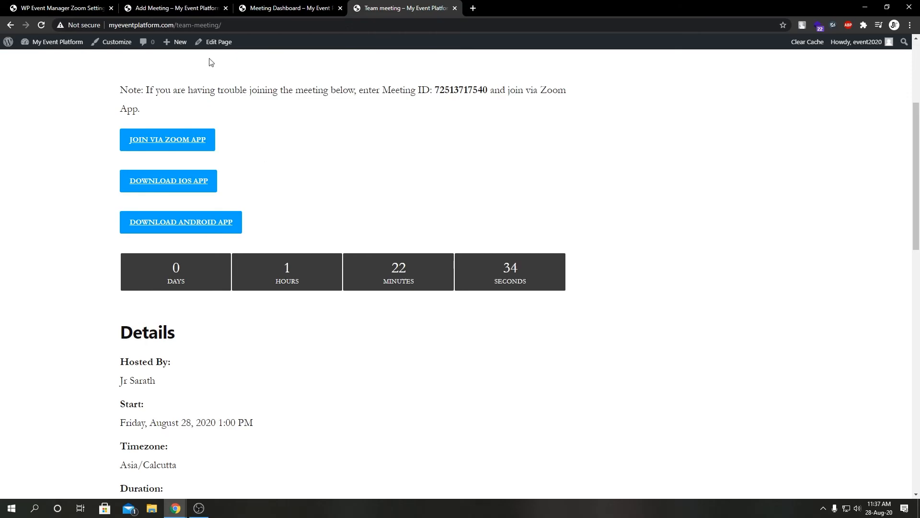
# Step: Review the live Add Meeting form's host, date, time, duration, password and meeting options
pyautogui.click(175, 7)
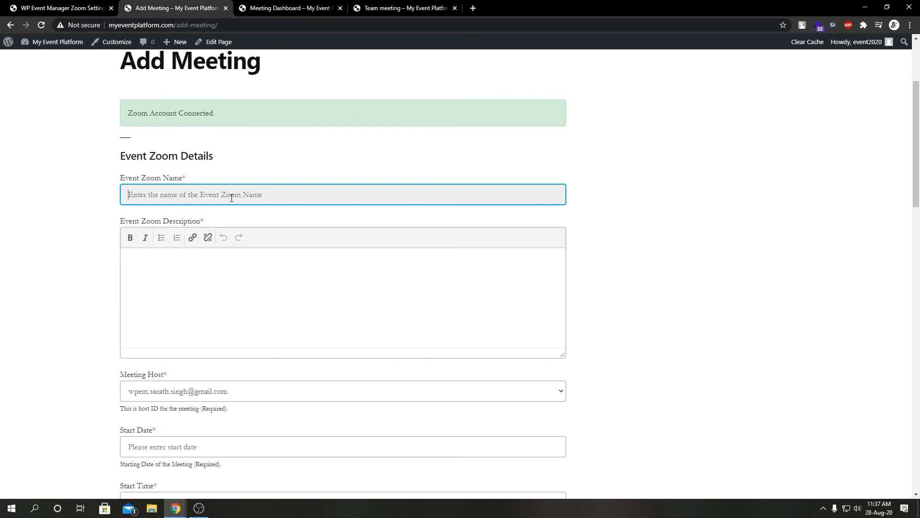
pyautogui.scroll(-3)
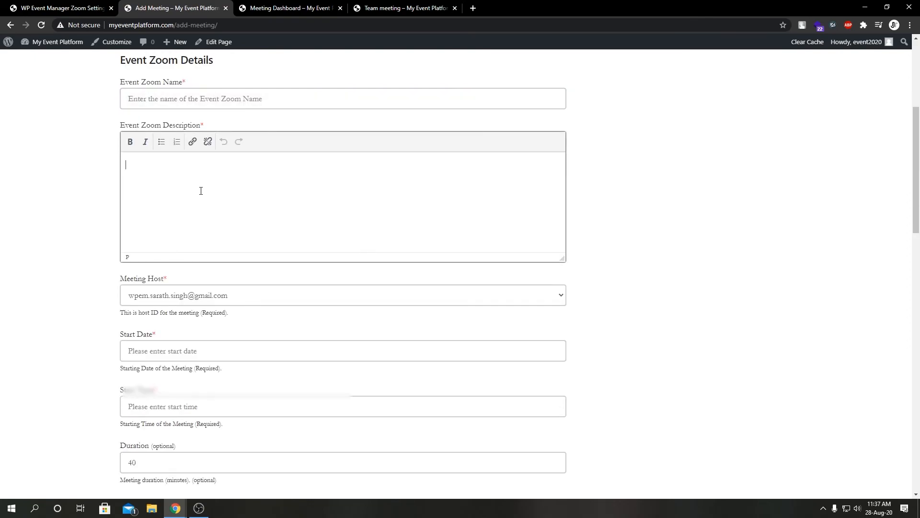
pyautogui.scroll(-3)
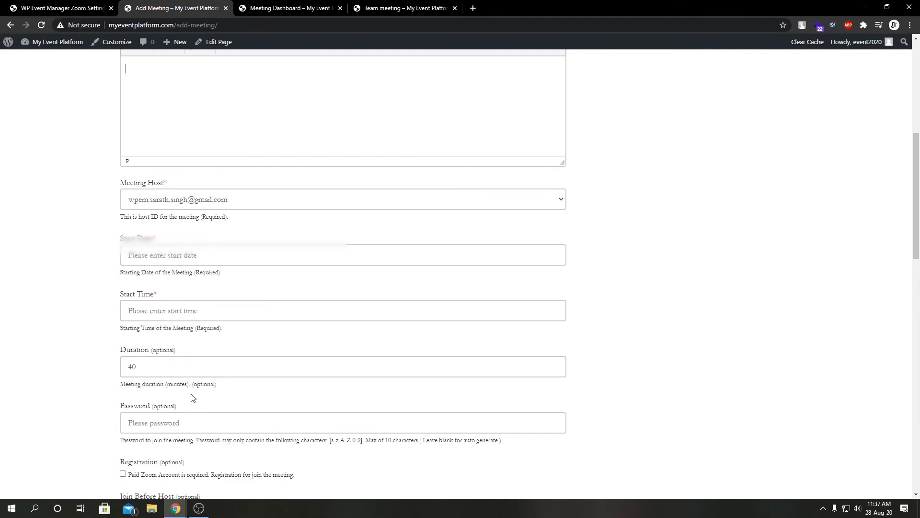
pyautogui.scroll(-3)
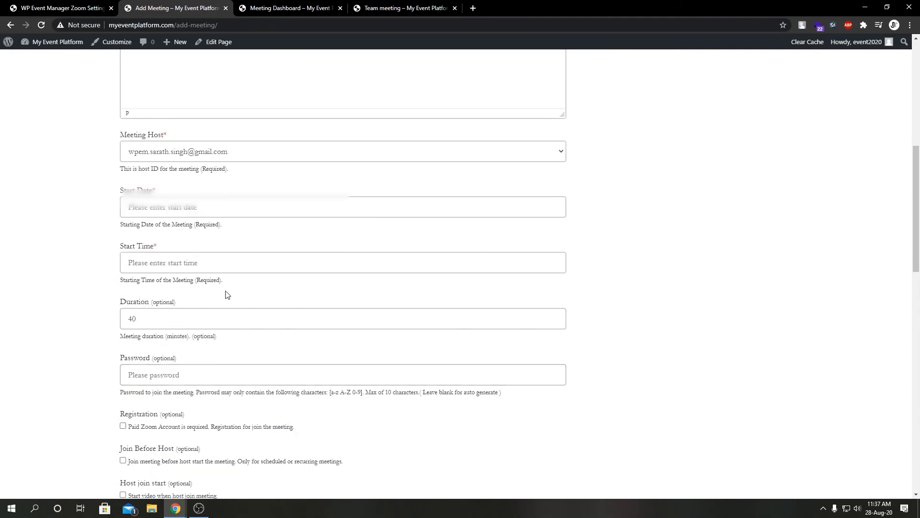
pyautogui.scroll(-3)
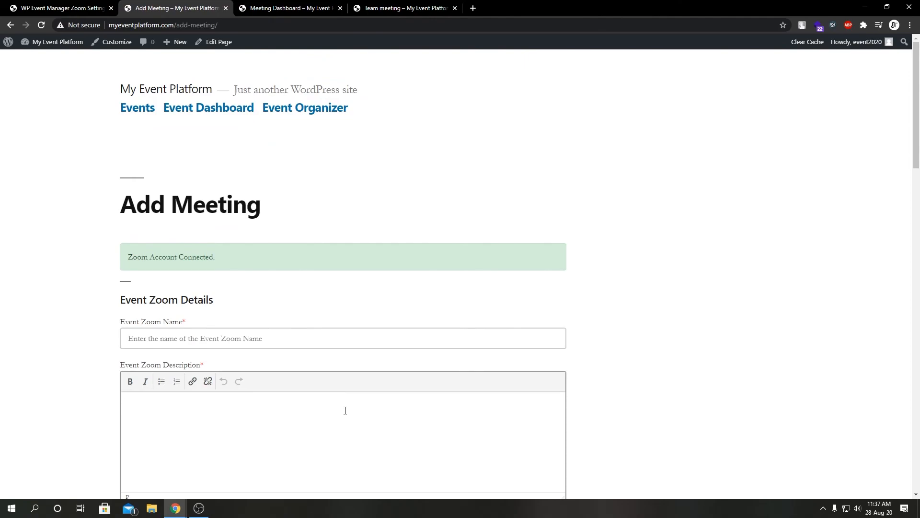
pyautogui.moveTo(343, 393)
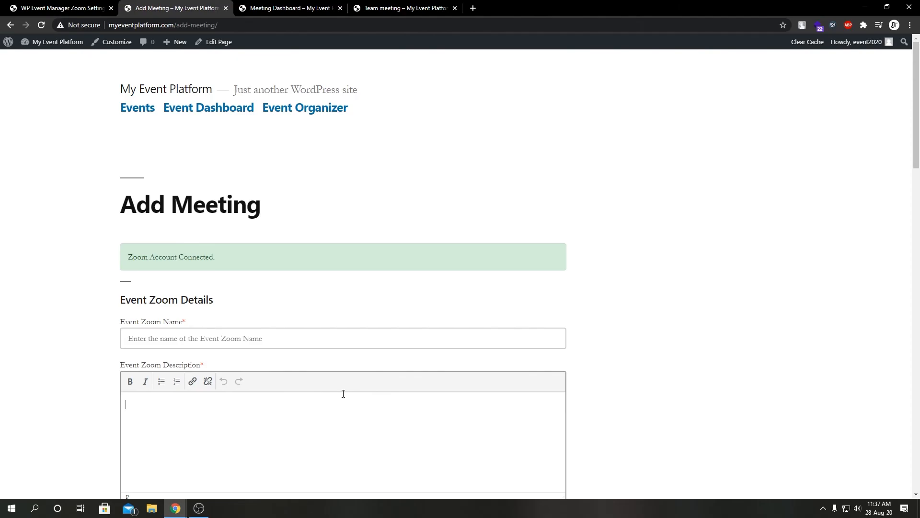
pyautogui.moveTo(248, 305)
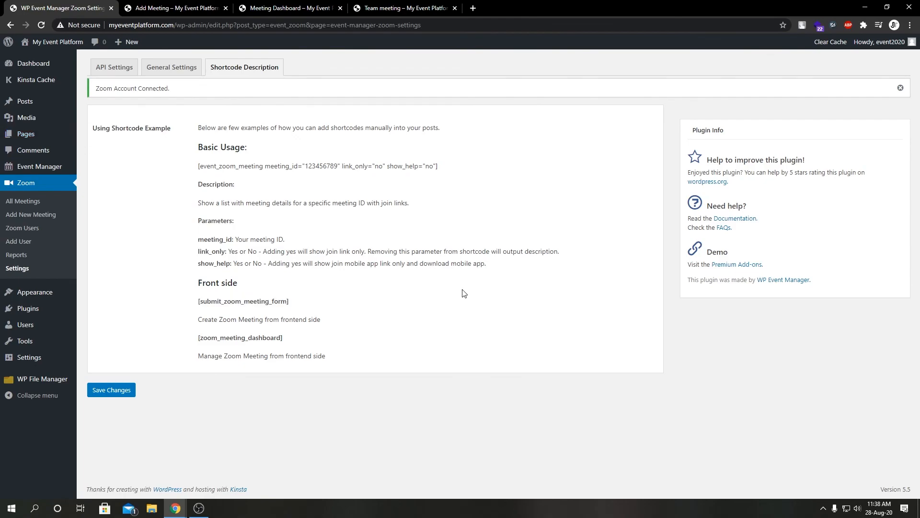
pyautogui.moveTo(433, 274)
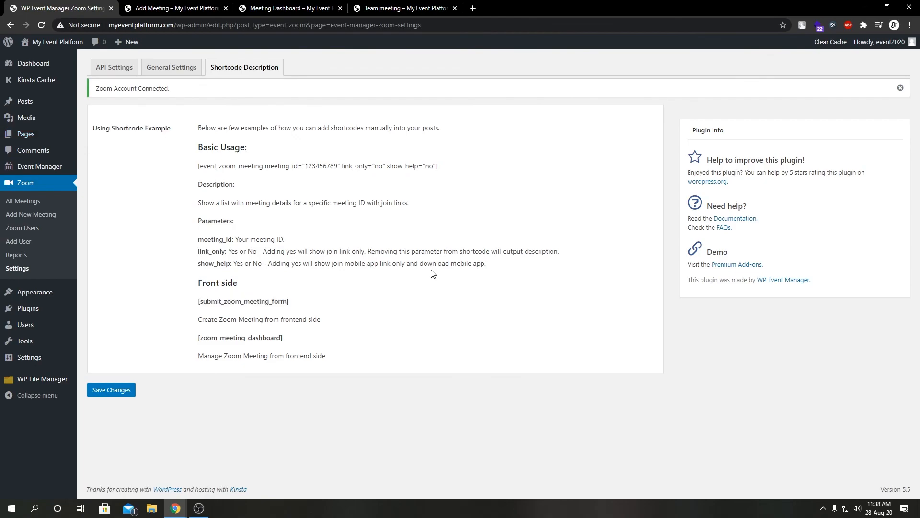
# Step: Show the Shortcode Description list again with the settings-saved confirmation
pyautogui.click(110, 390)
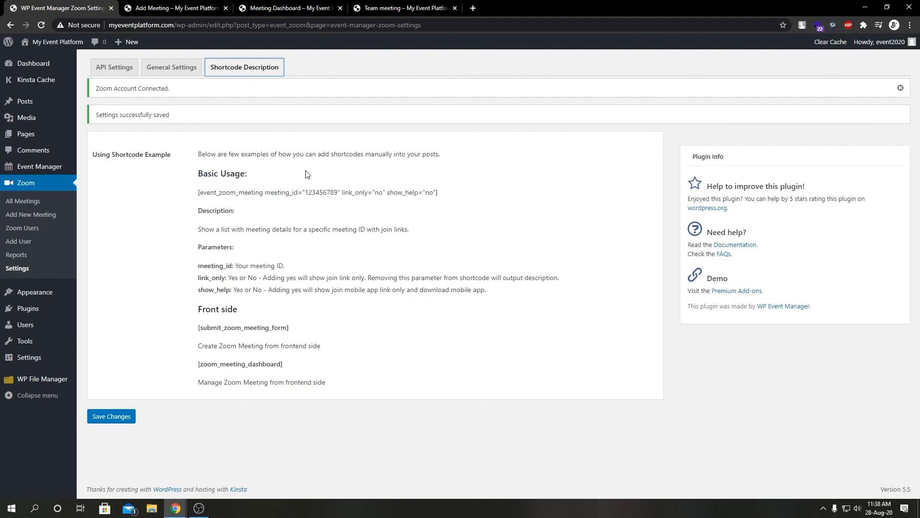
pyautogui.moveTo(551, 233)
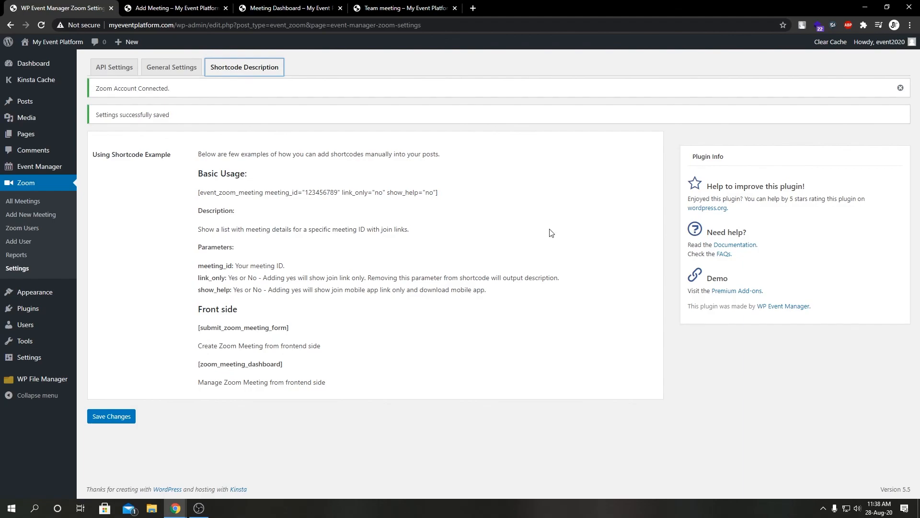